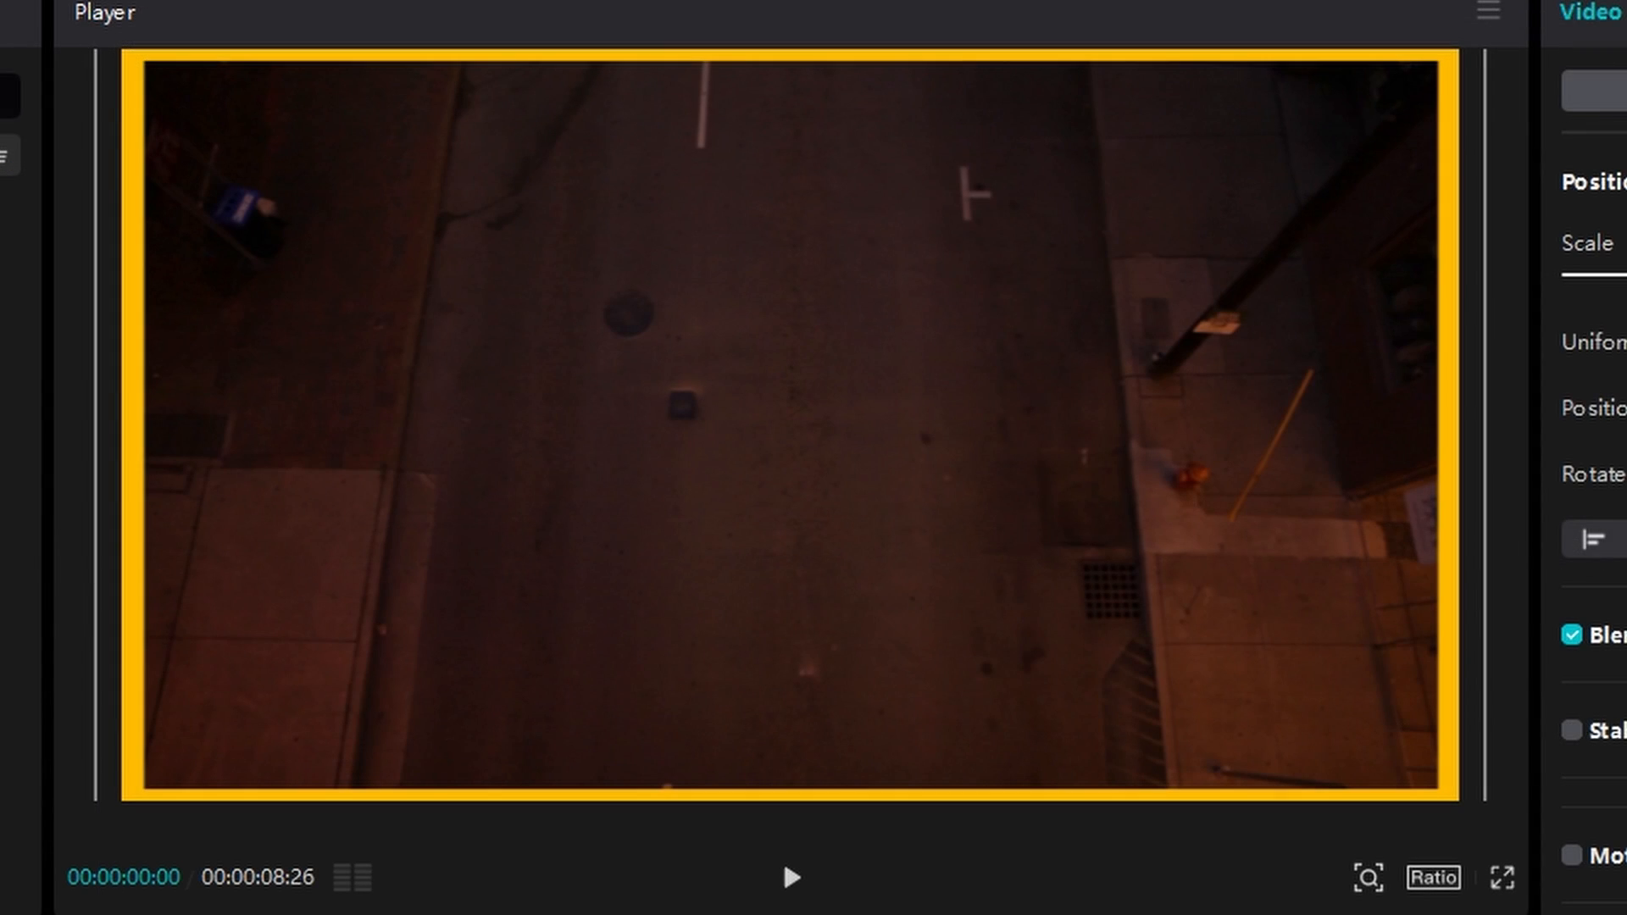
- Preview the imported night street clip in the Player
{"action": "left_click", "coordinate": [792, 876]}
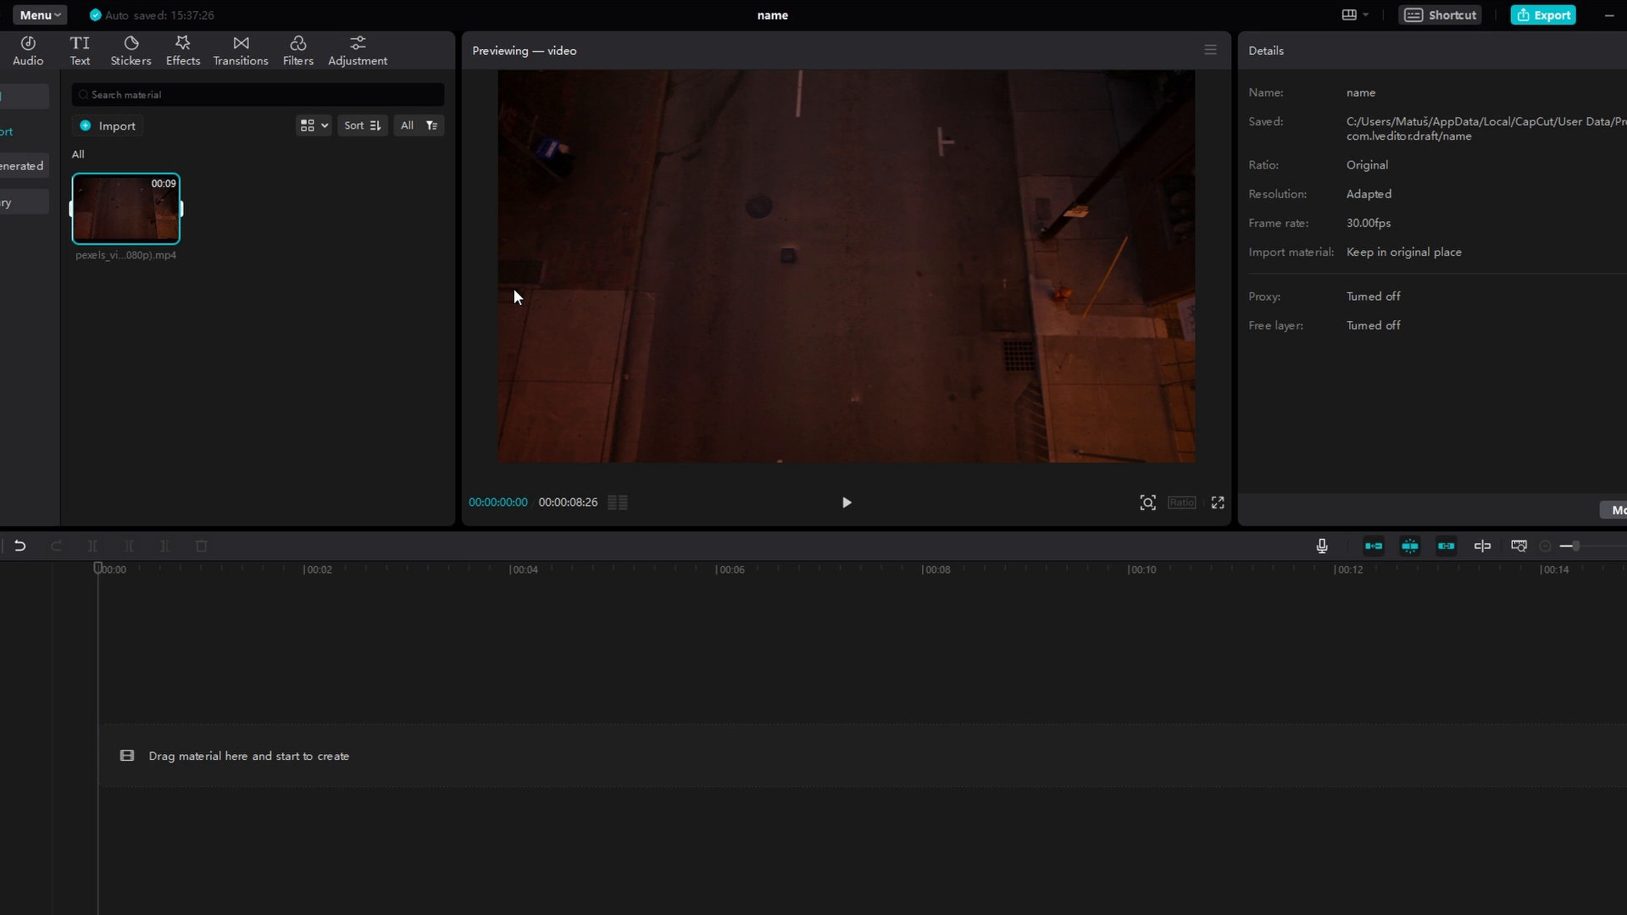
{"action": "mouse_move", "coordinate": [132, 206]}
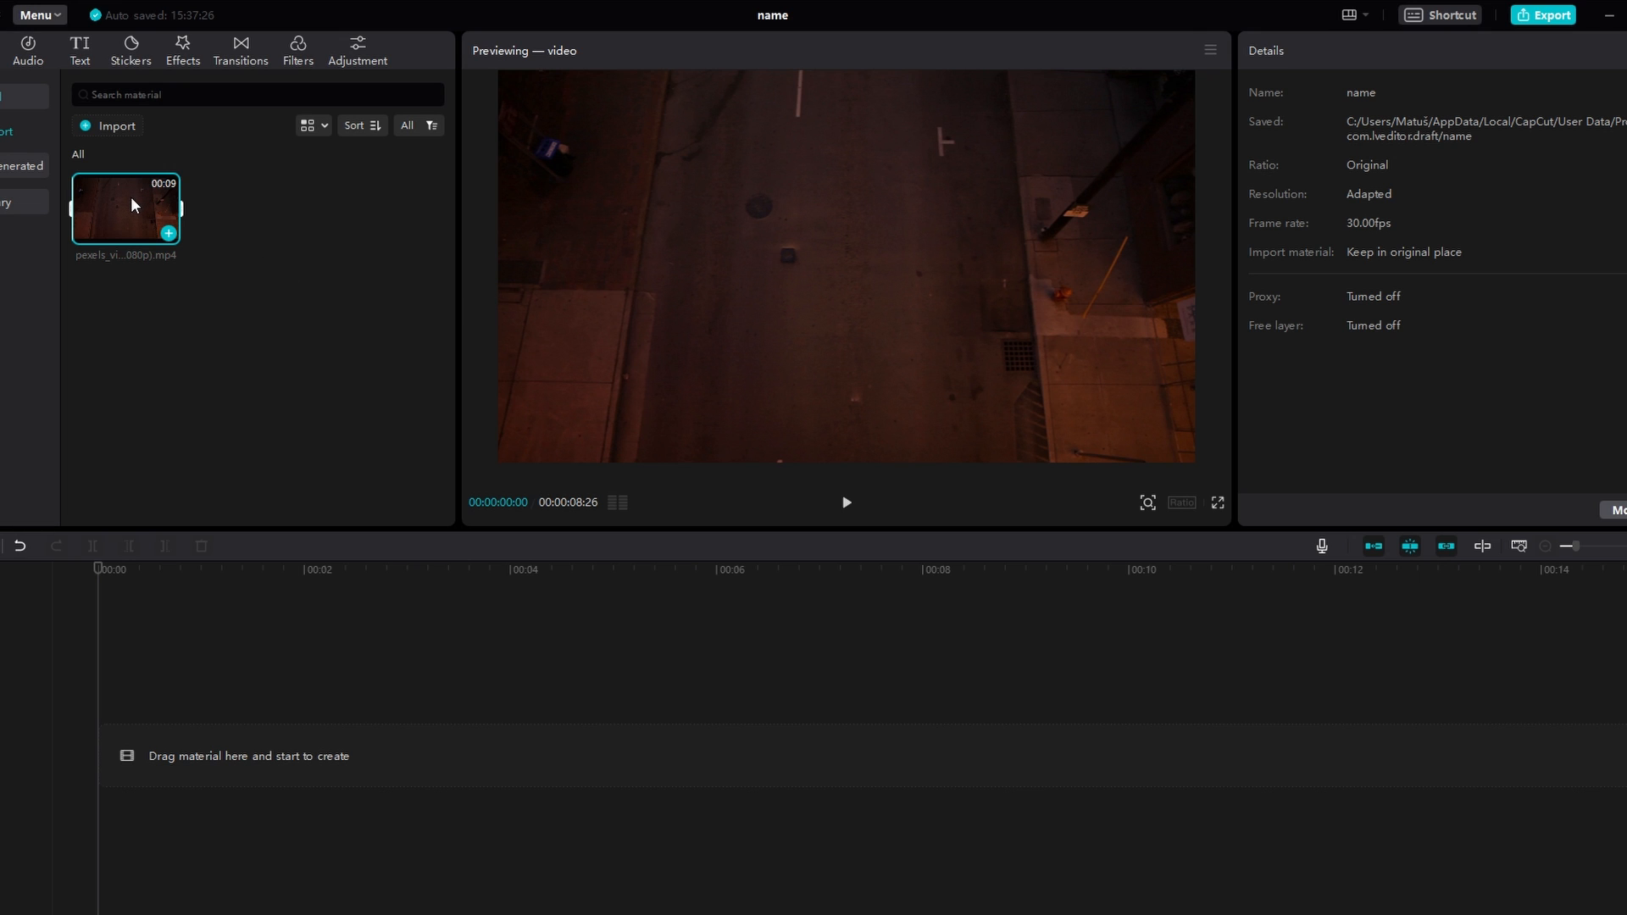
- Add the night street clip to the timeline and select it for editing
{"action": "left_click_drag", "start_coordinate": [127, 207], "coordinate": [357, 737]}
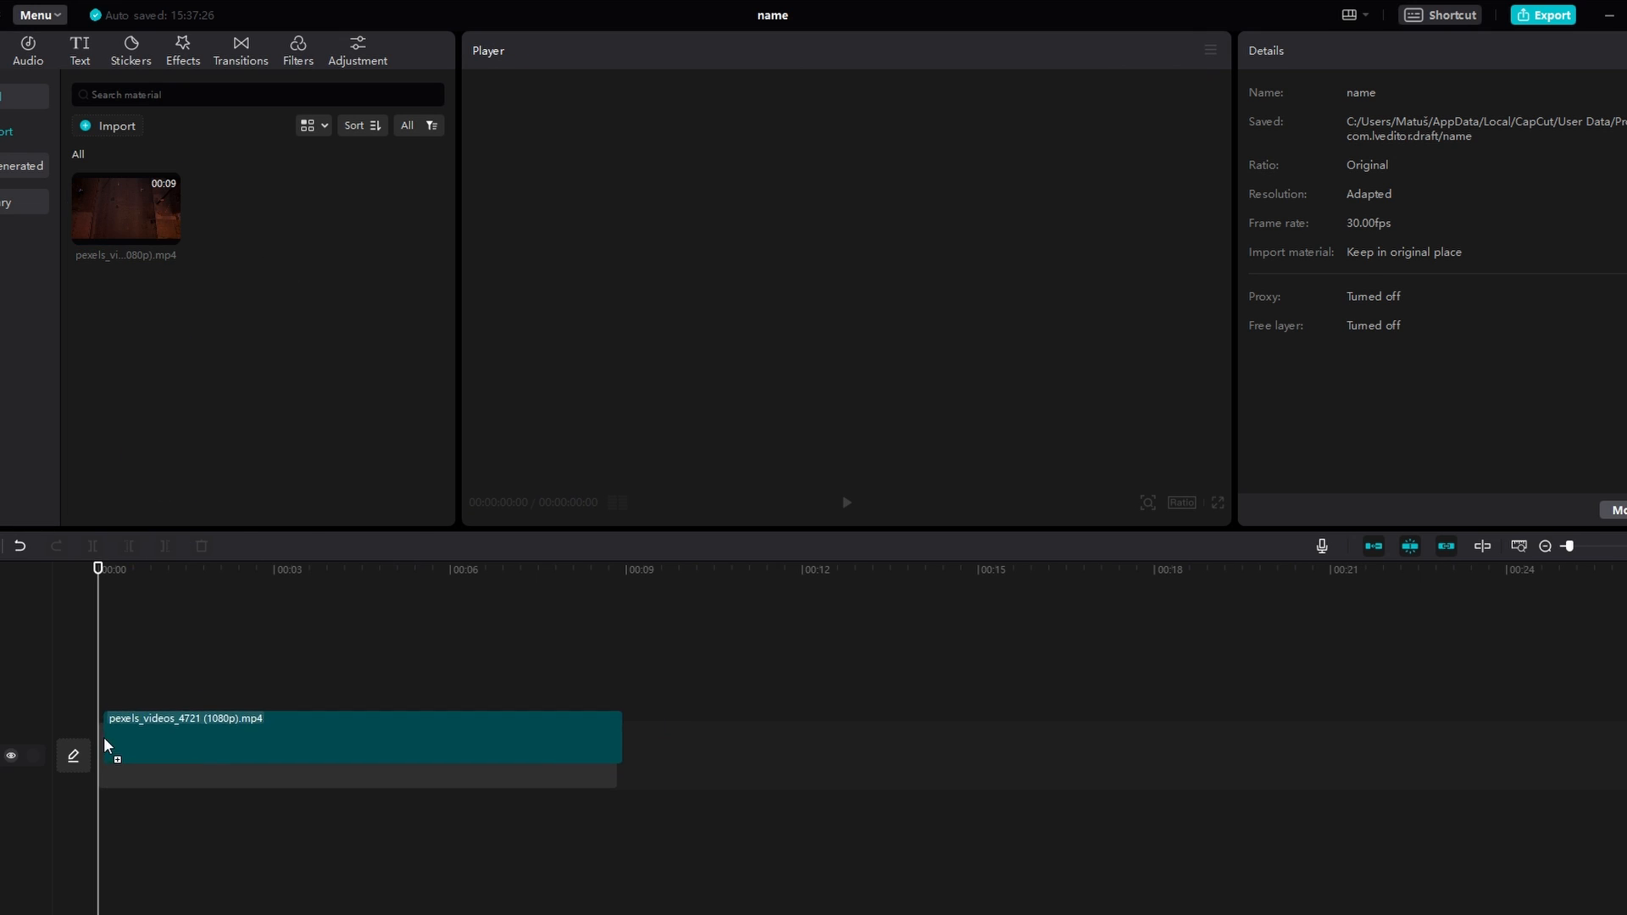
{"action": "left_click", "coordinate": [358, 753]}
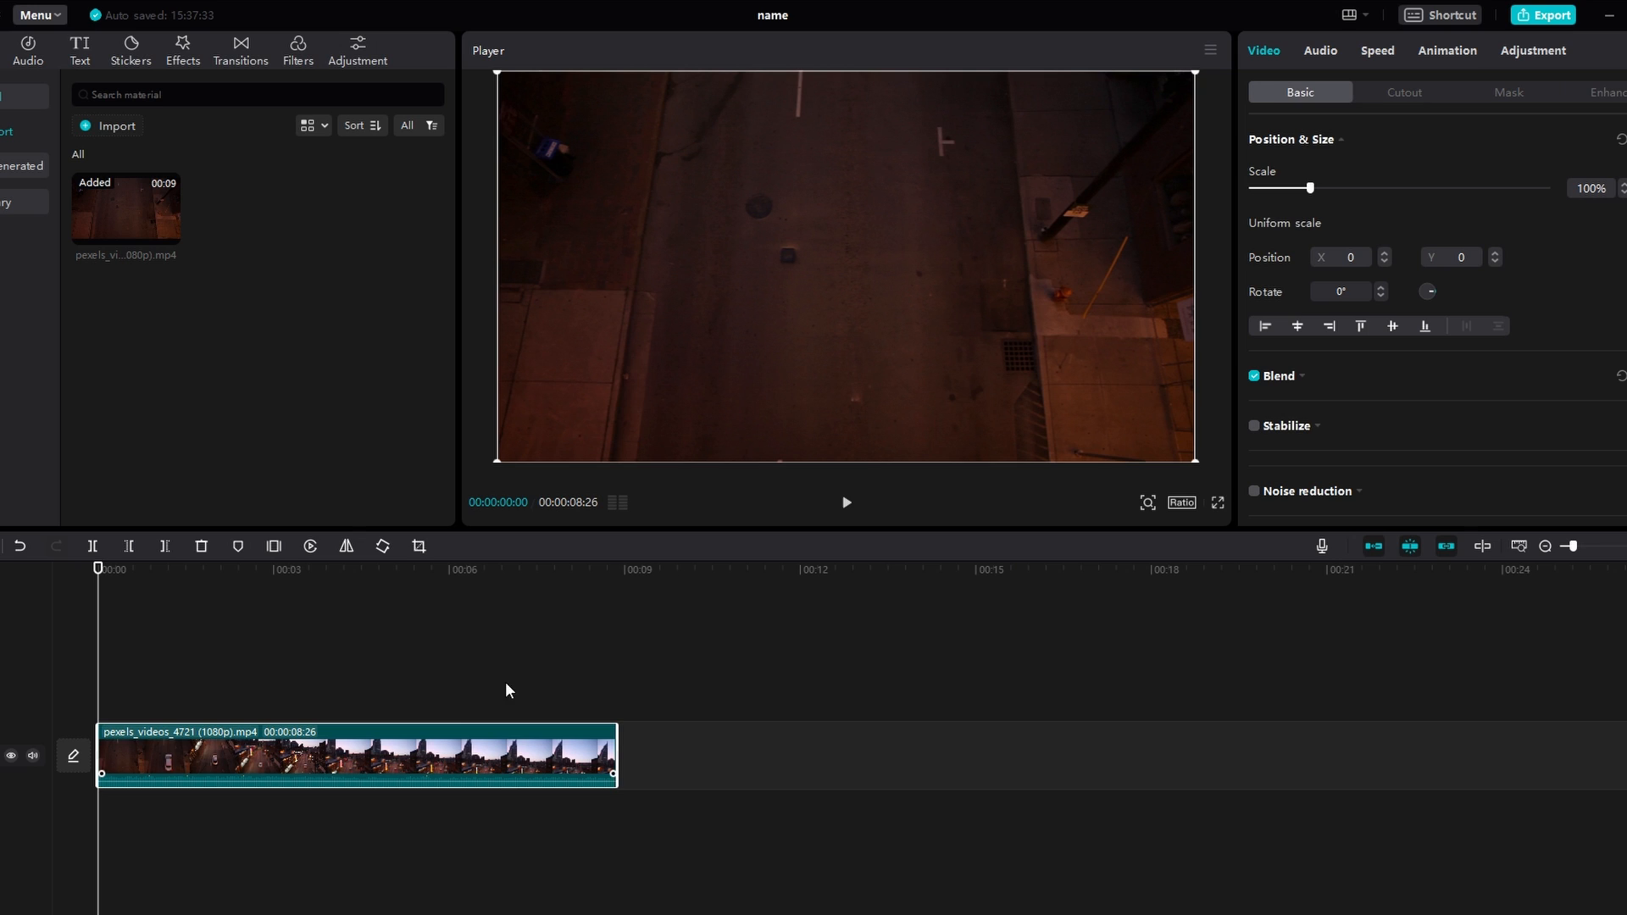
{"action": "mouse_move", "coordinate": [1269, 38]}
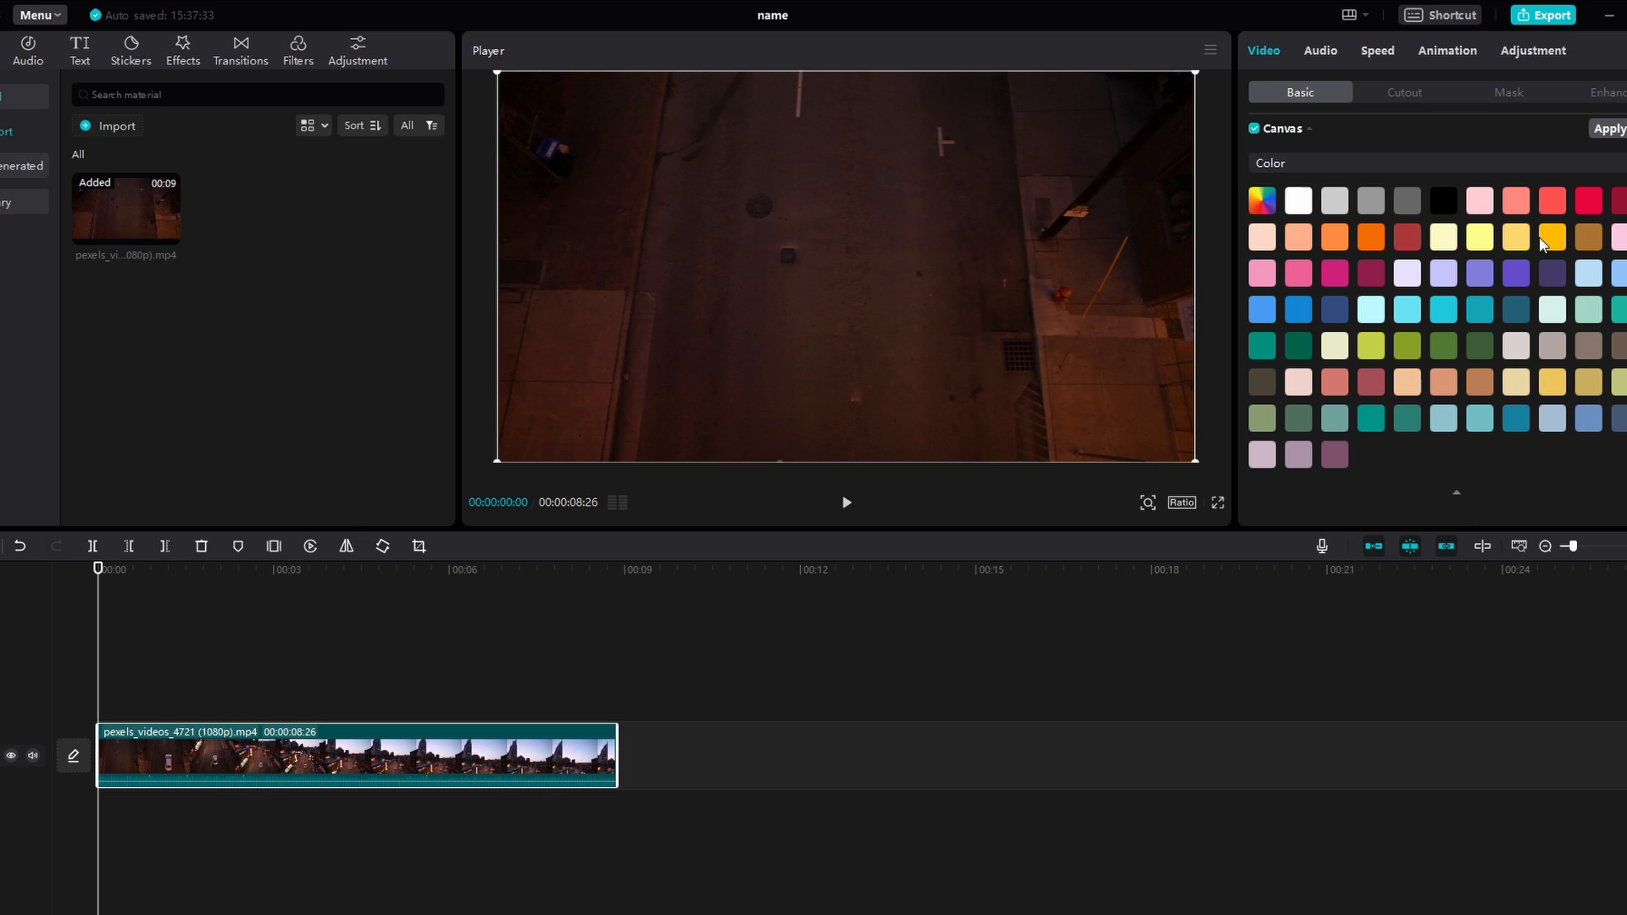
- Set the clip's canvas colour to yellow and return to Position & Size
{"action": "left_click", "coordinate": [1551, 237]}
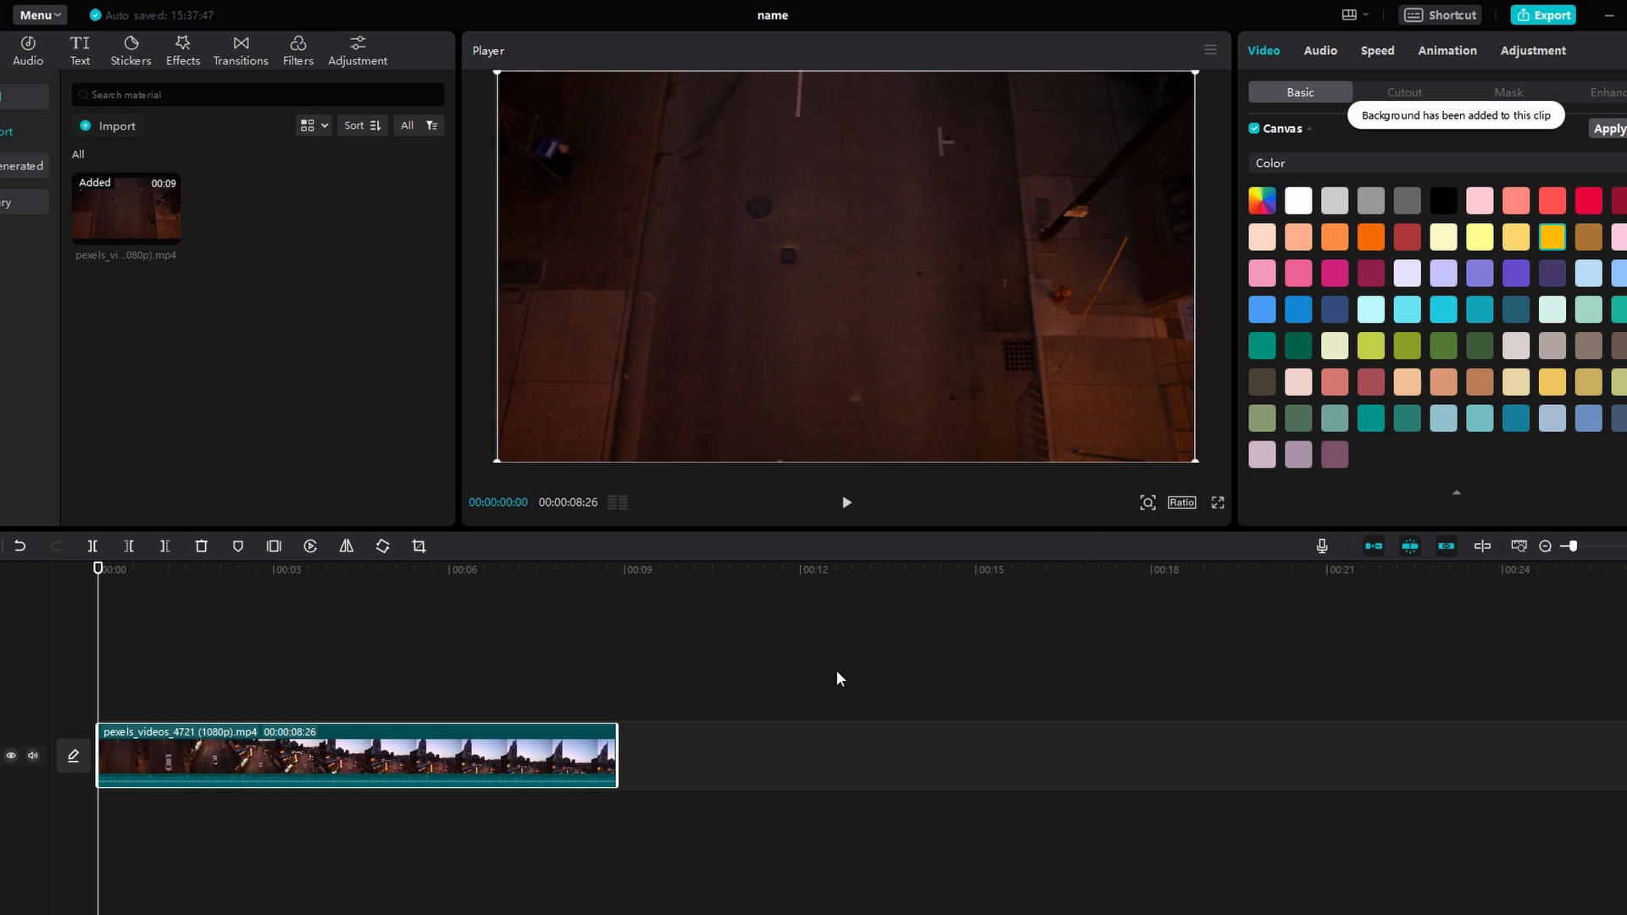
{"action": "left_click", "coordinate": [1280, 127]}
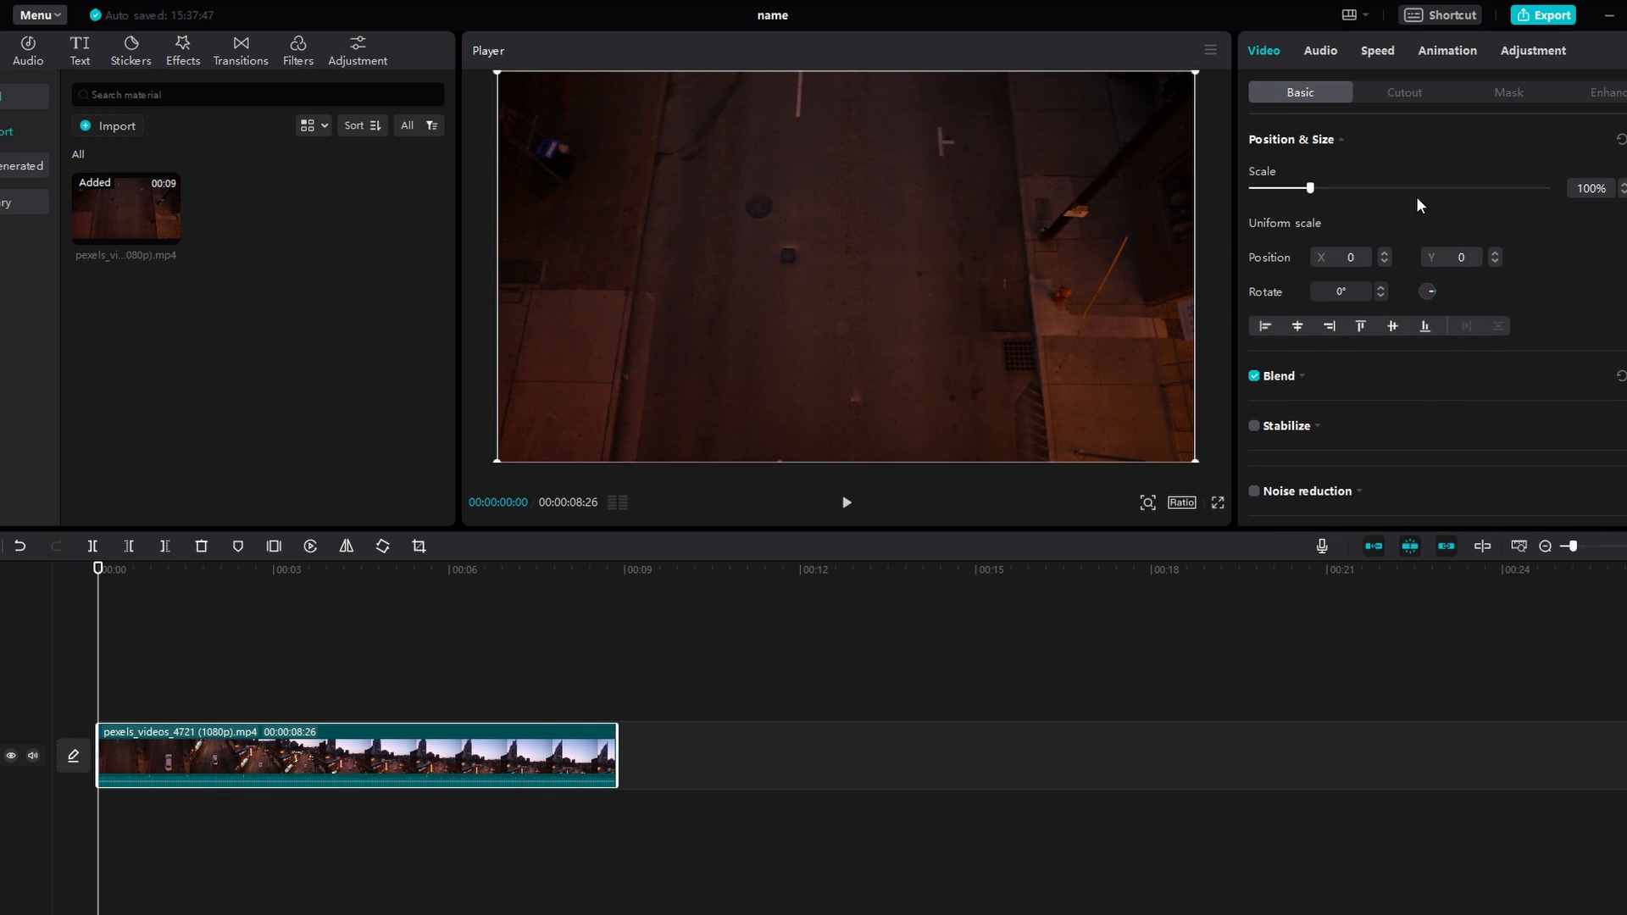
{"action": "mouse_move", "coordinate": [1259, 193]}
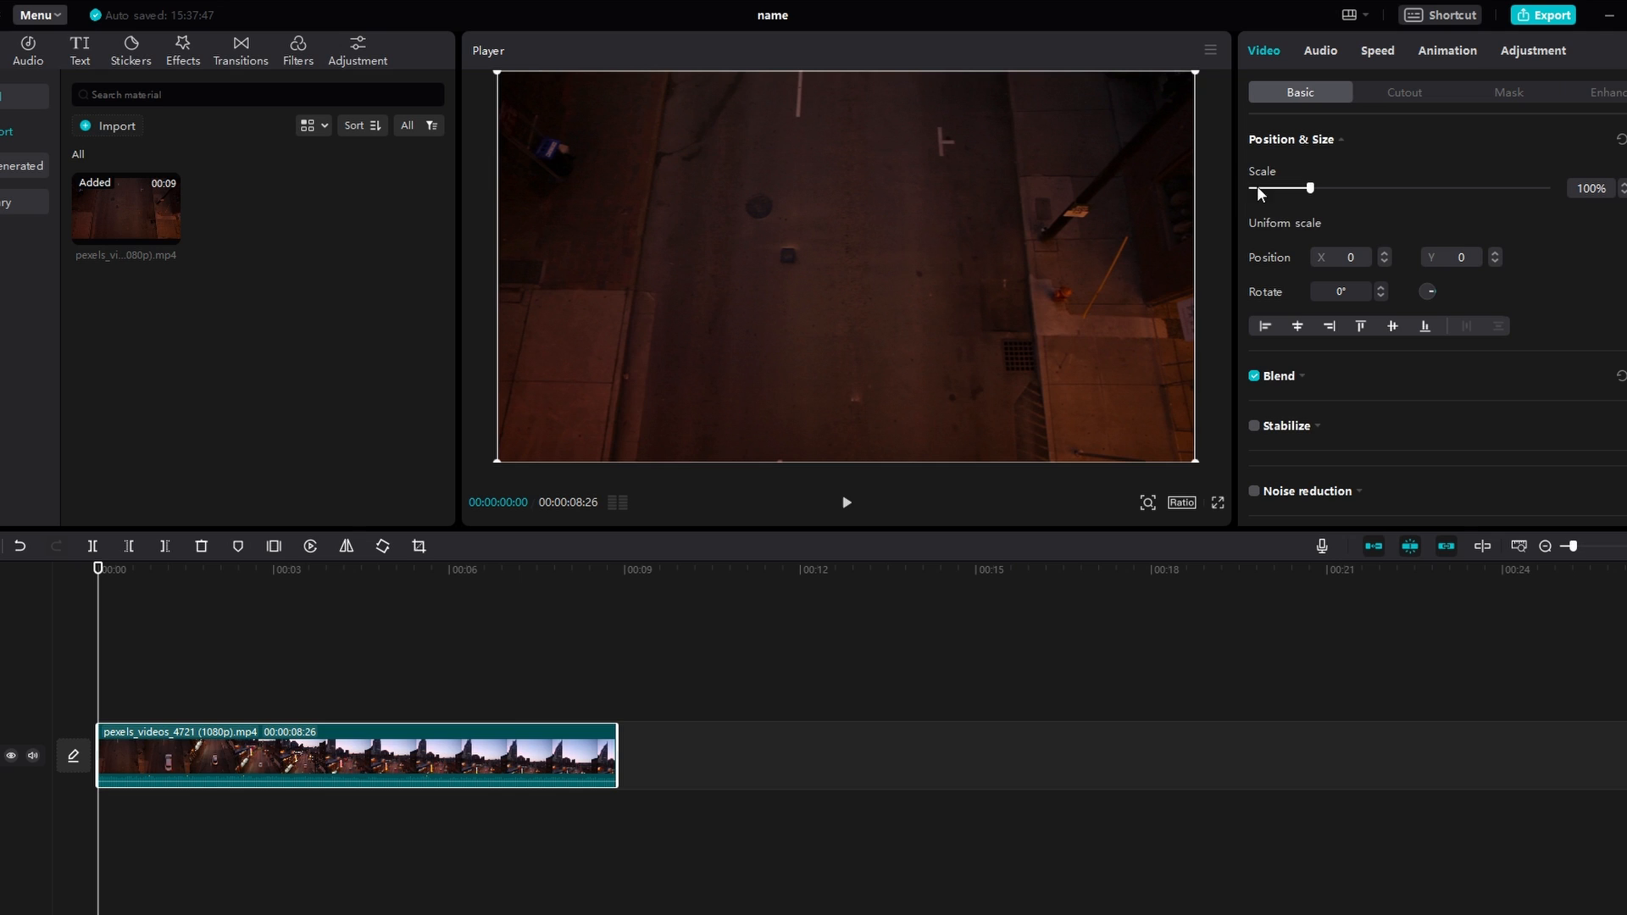
{"action": "mouse_move", "coordinate": [1319, 182]}
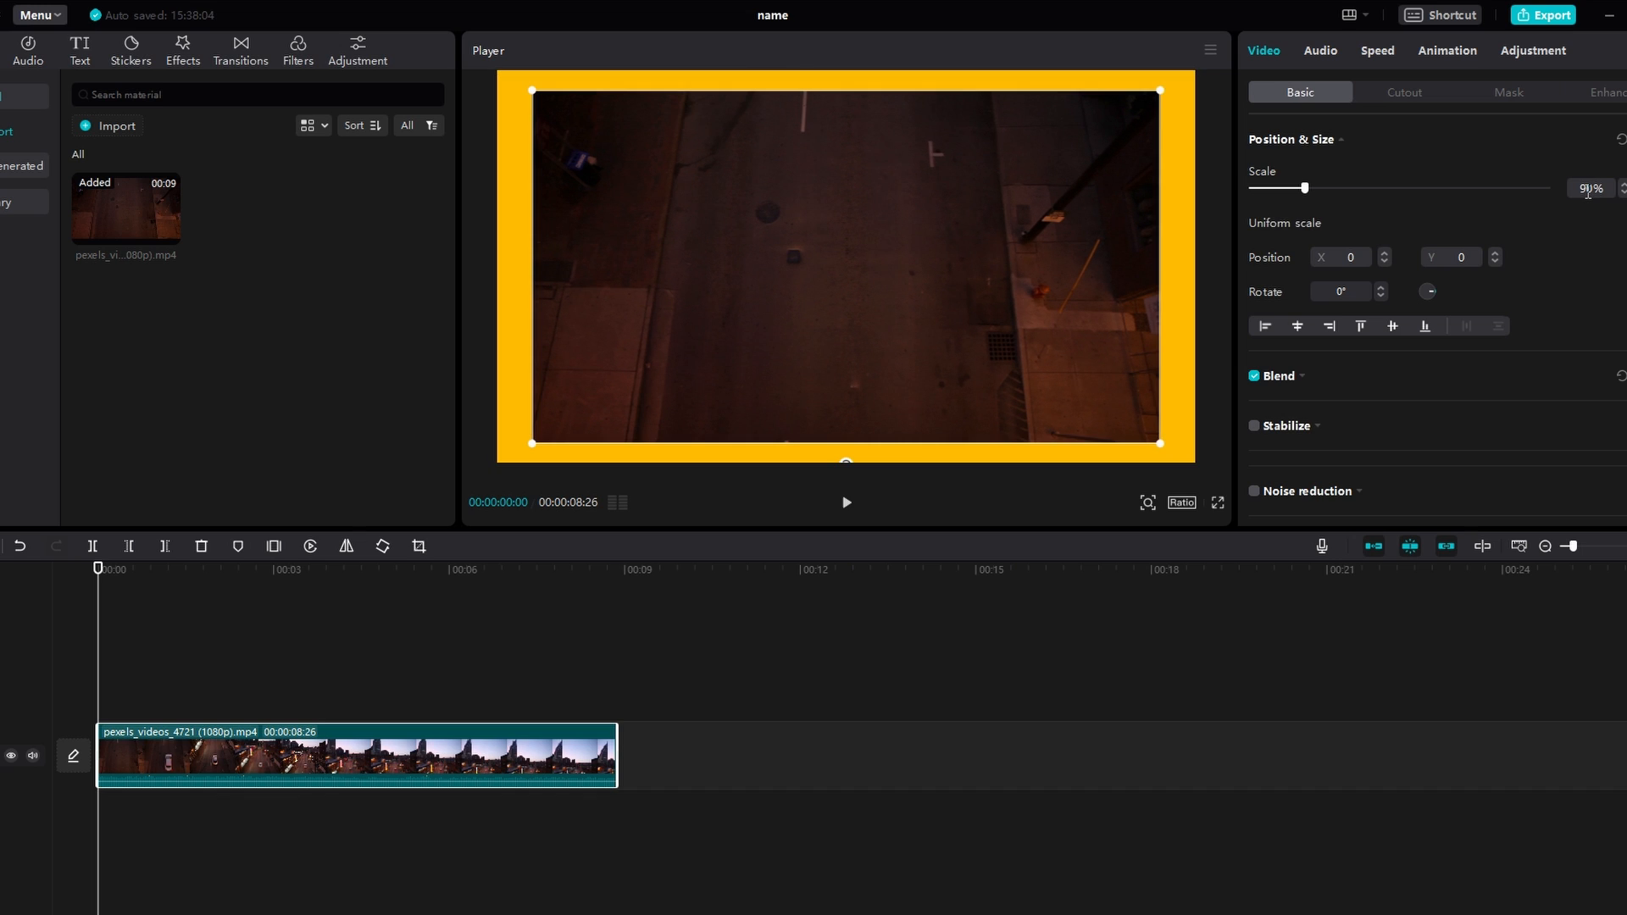
- Shrink the clip slightly with the Scale slider so the yellow border shows
{"action": "left_click_drag", "start_coordinate": [1305, 189], "coordinate": [1300, 188]}
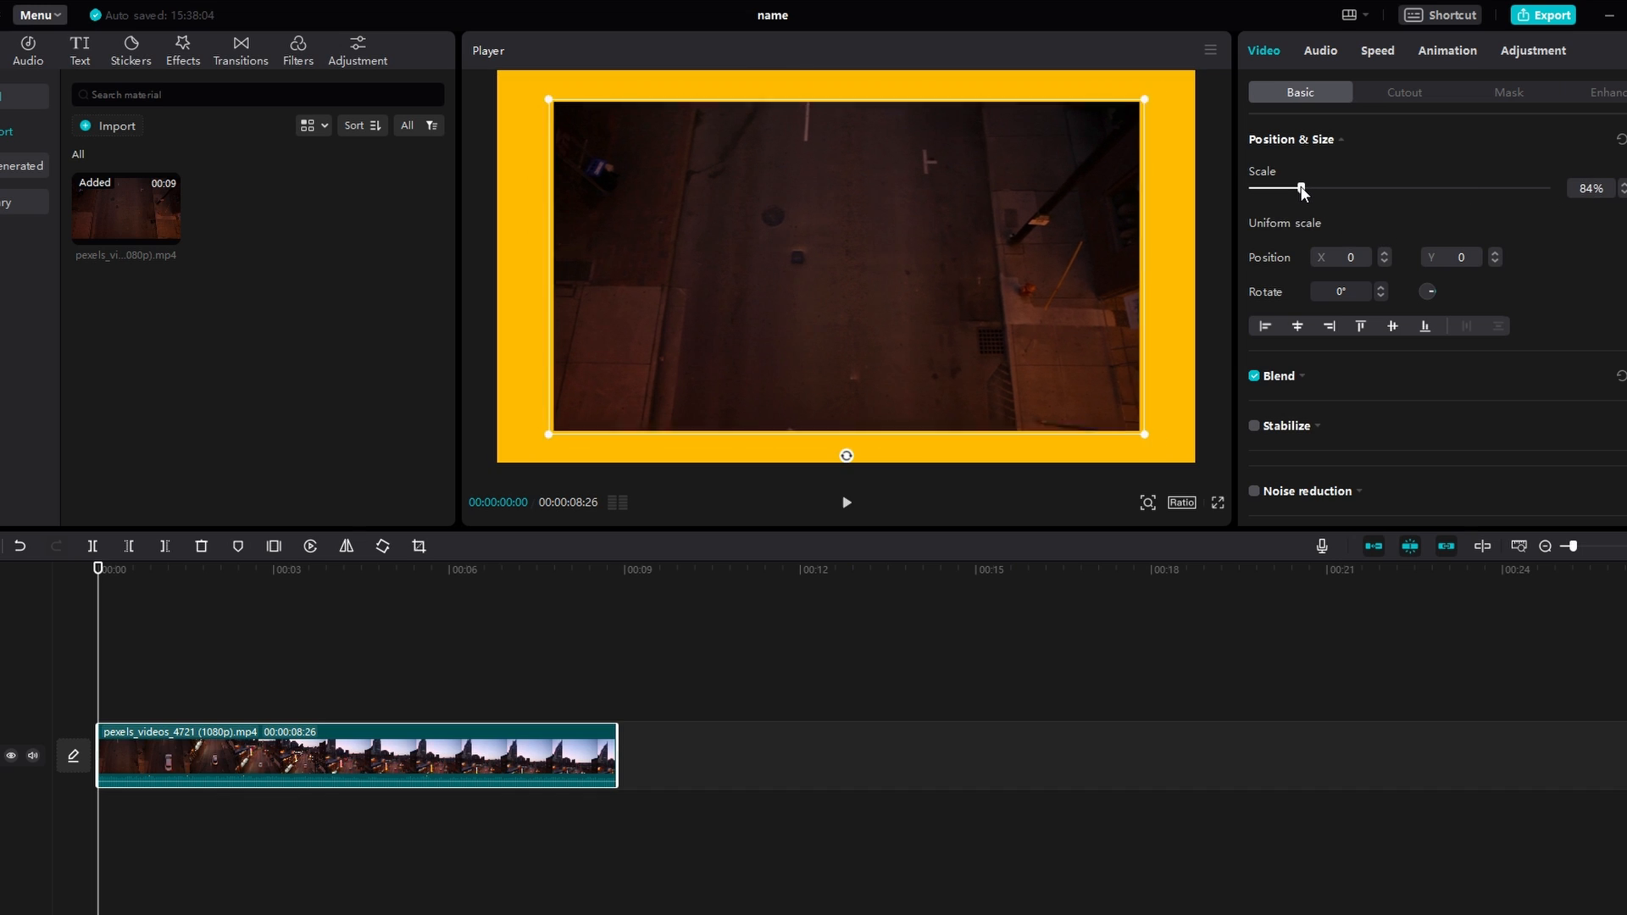
{"action": "left_click_drag", "start_coordinate": [1302, 190], "coordinate": [1311, 190]}
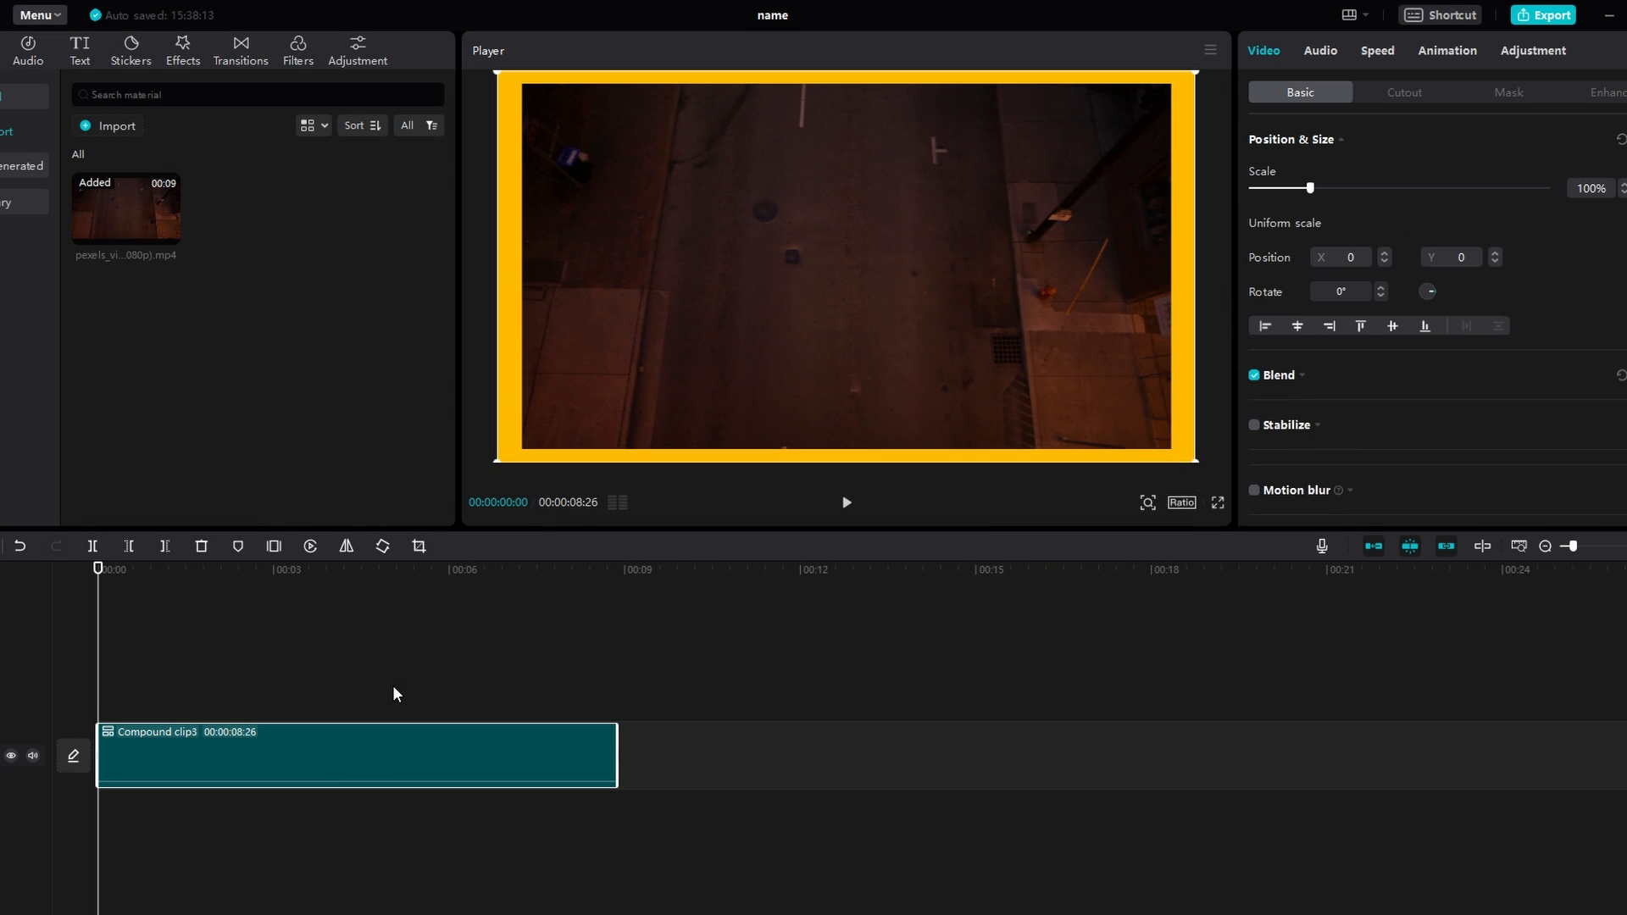
{"action": "left_click", "coordinate": [376, 757]}
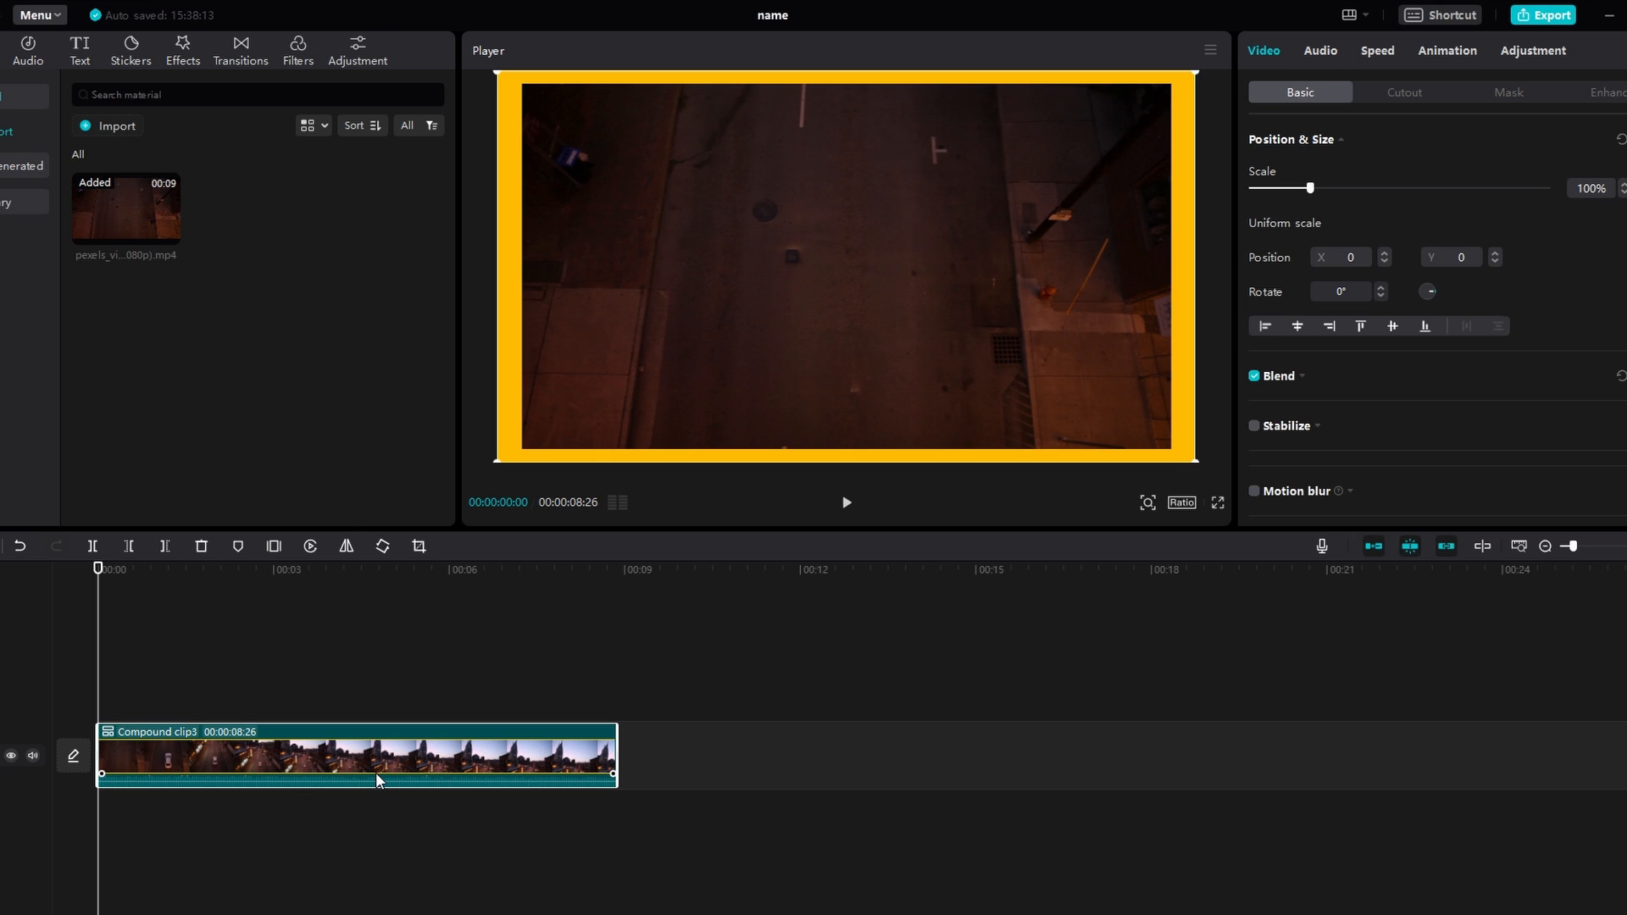
{"action": "mouse_move", "coordinate": [381, 778]}
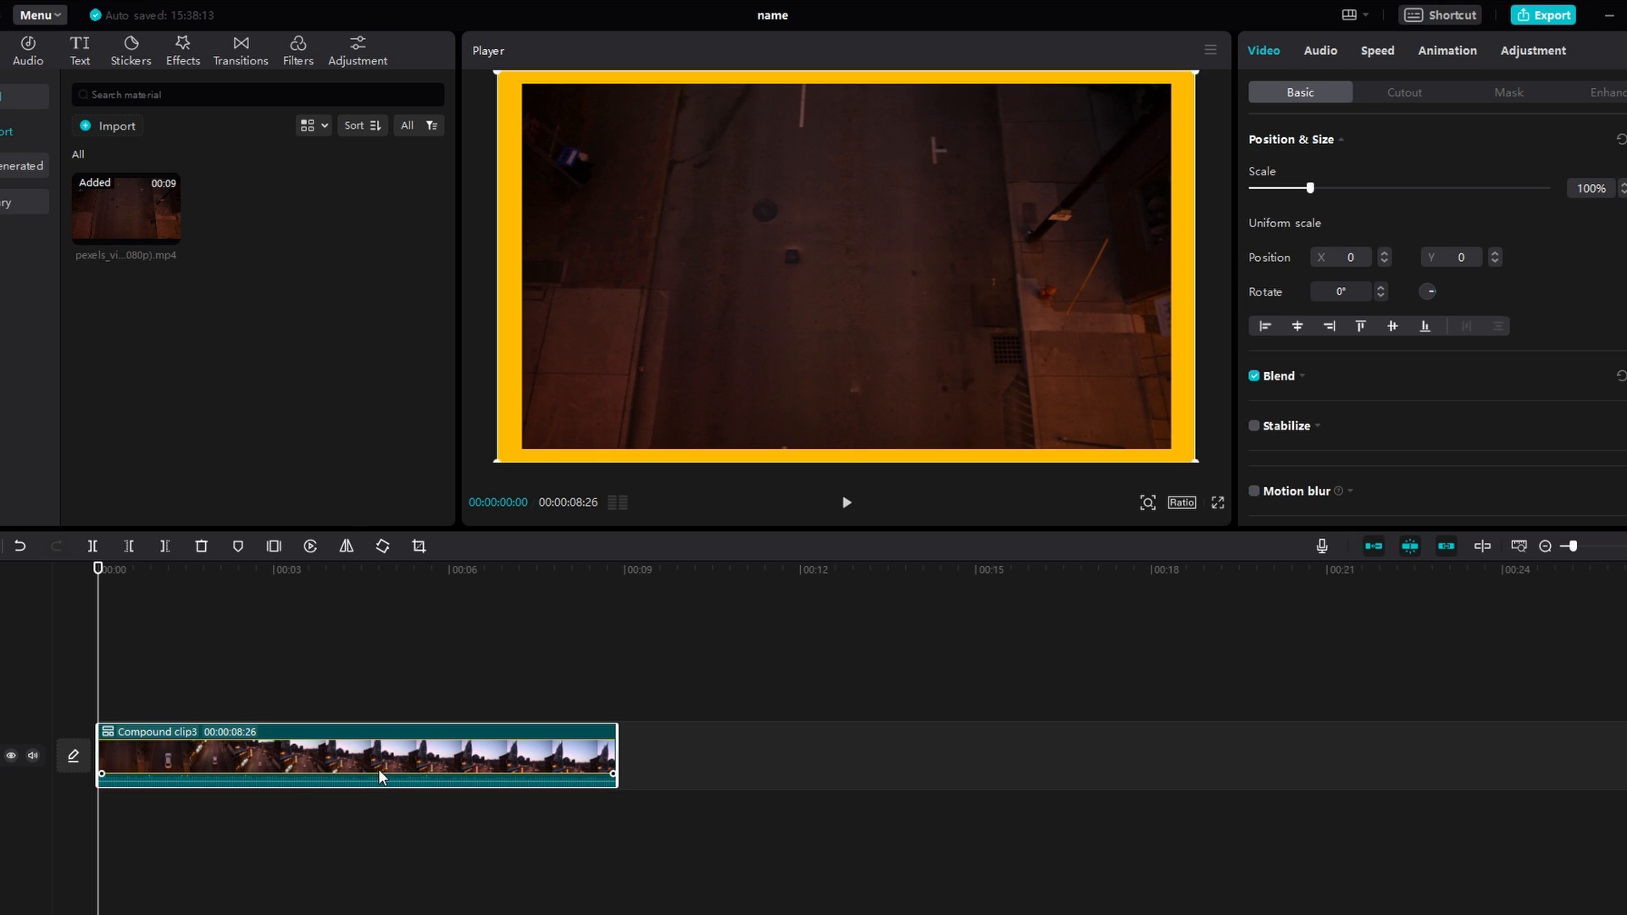
{"action": "mouse_move", "coordinate": [422, 733]}
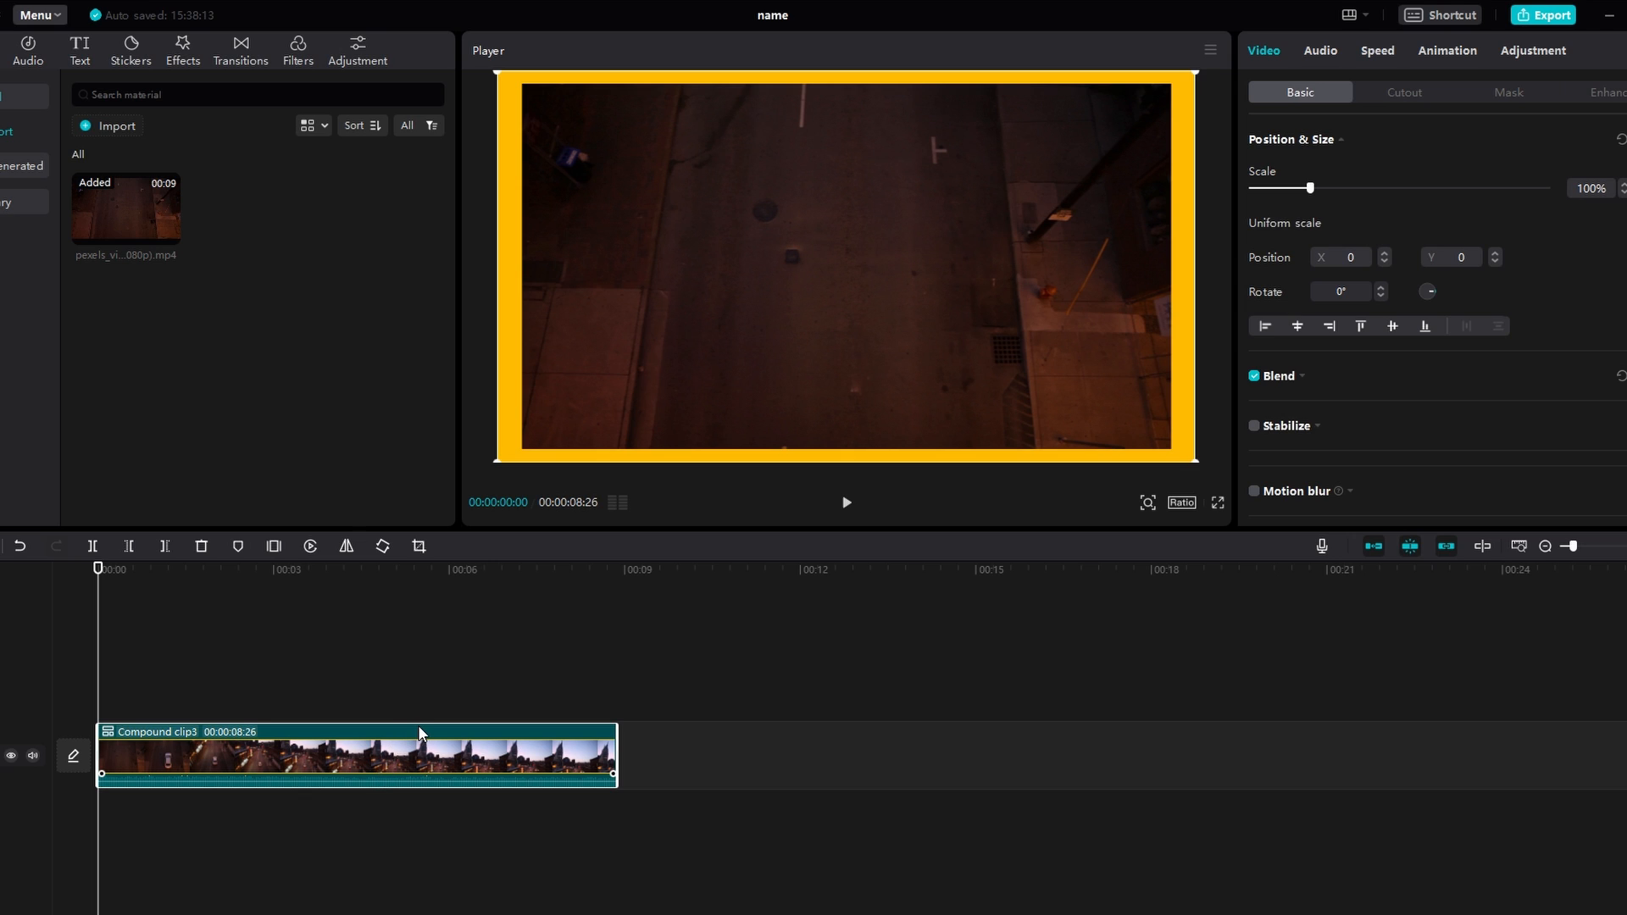
{"action": "mouse_move", "coordinate": [429, 737]}
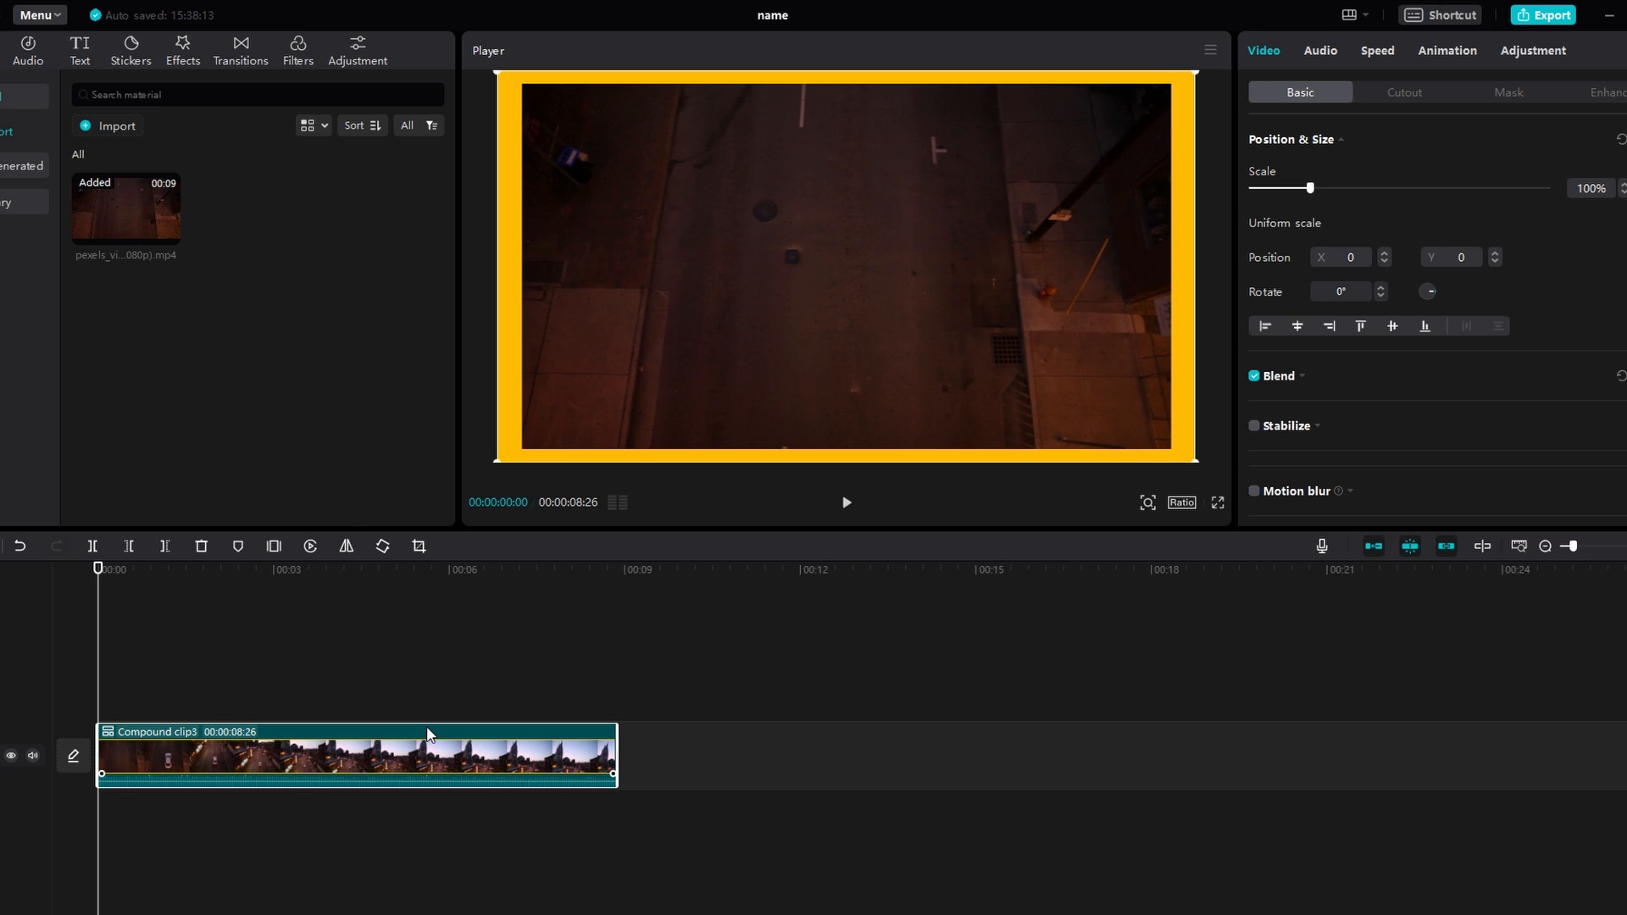
{"action": "mouse_move", "coordinate": [446, 724]}
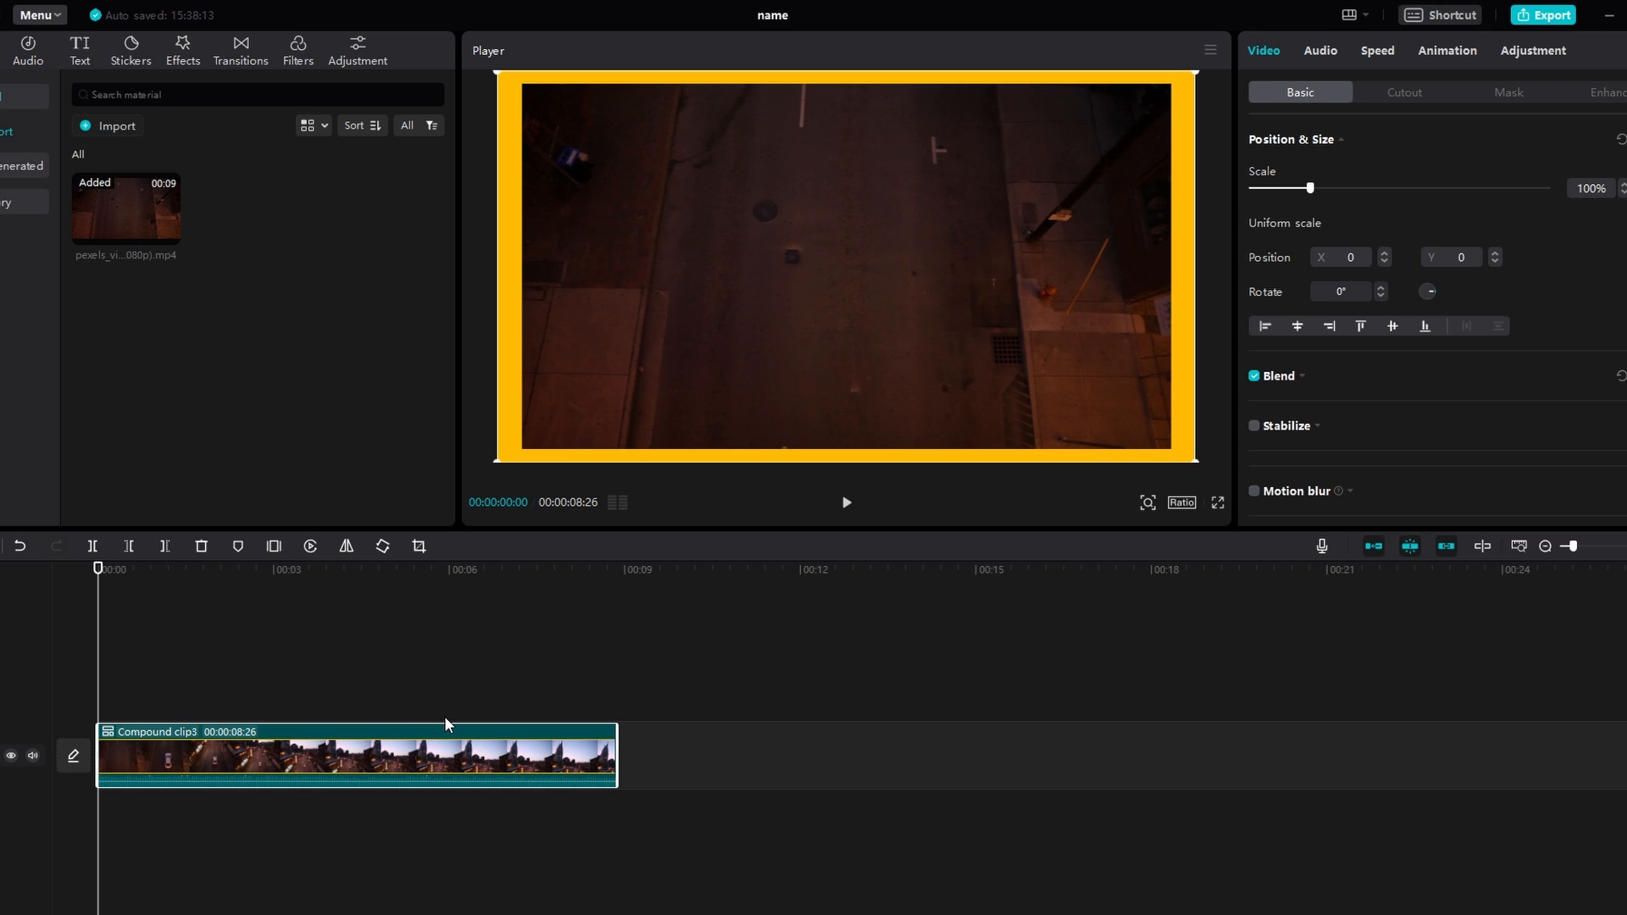
- Crop the compound clip by trimming the right side to match the left and confirm
{"action": "left_click", "coordinate": [417, 546]}
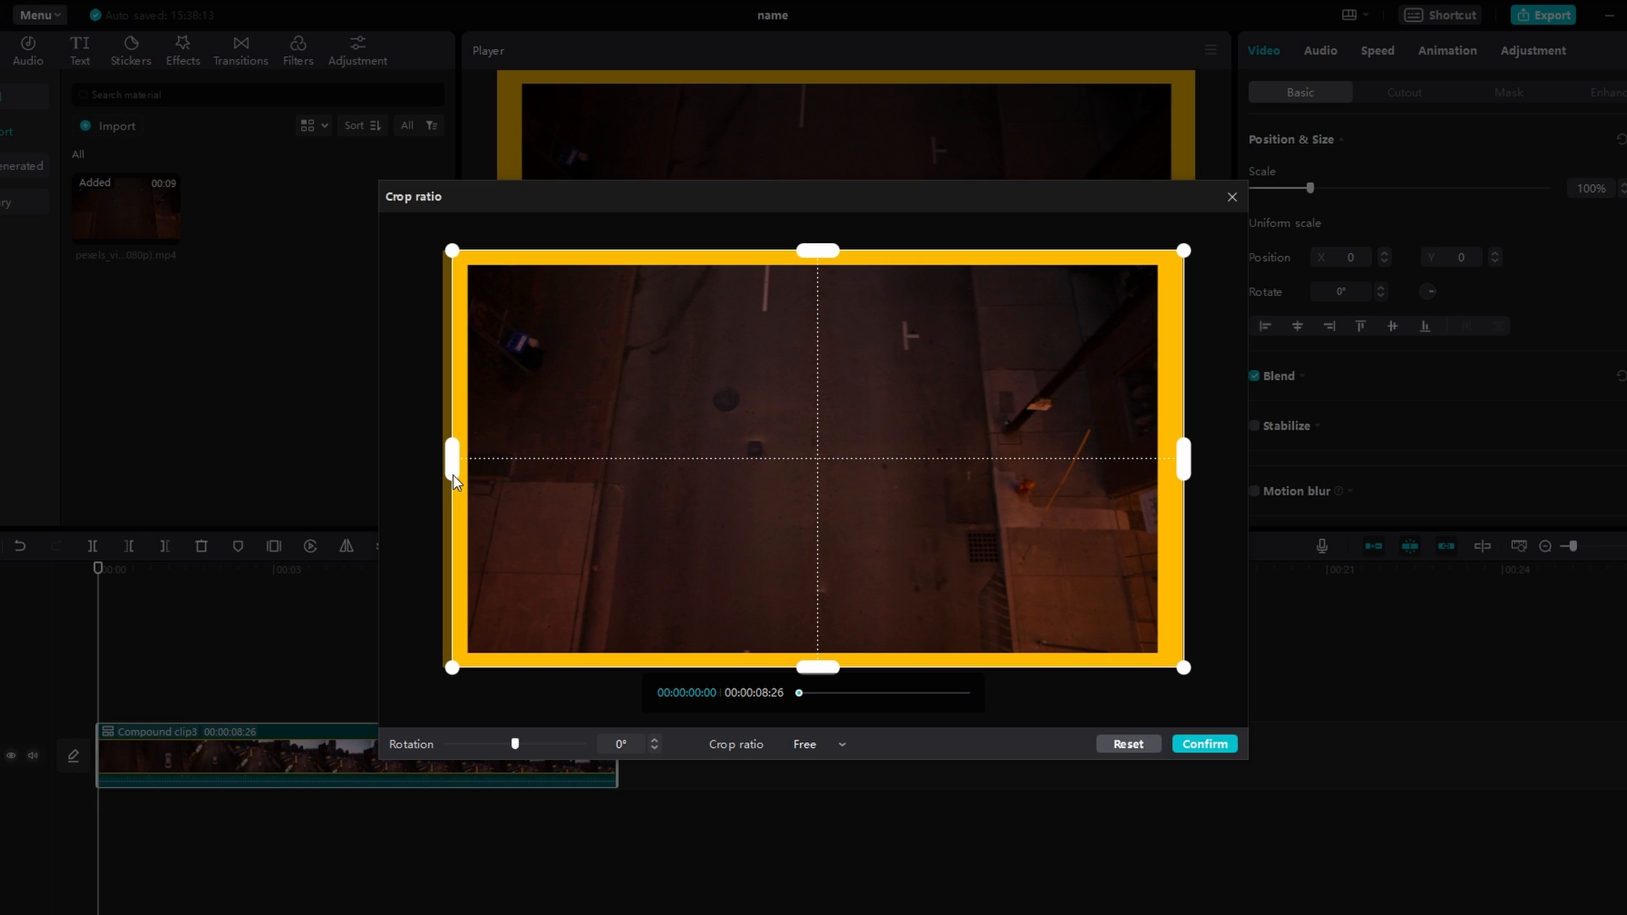
{"action": "left_click_drag", "start_coordinate": [1185, 459], "coordinate": [1171, 459]}
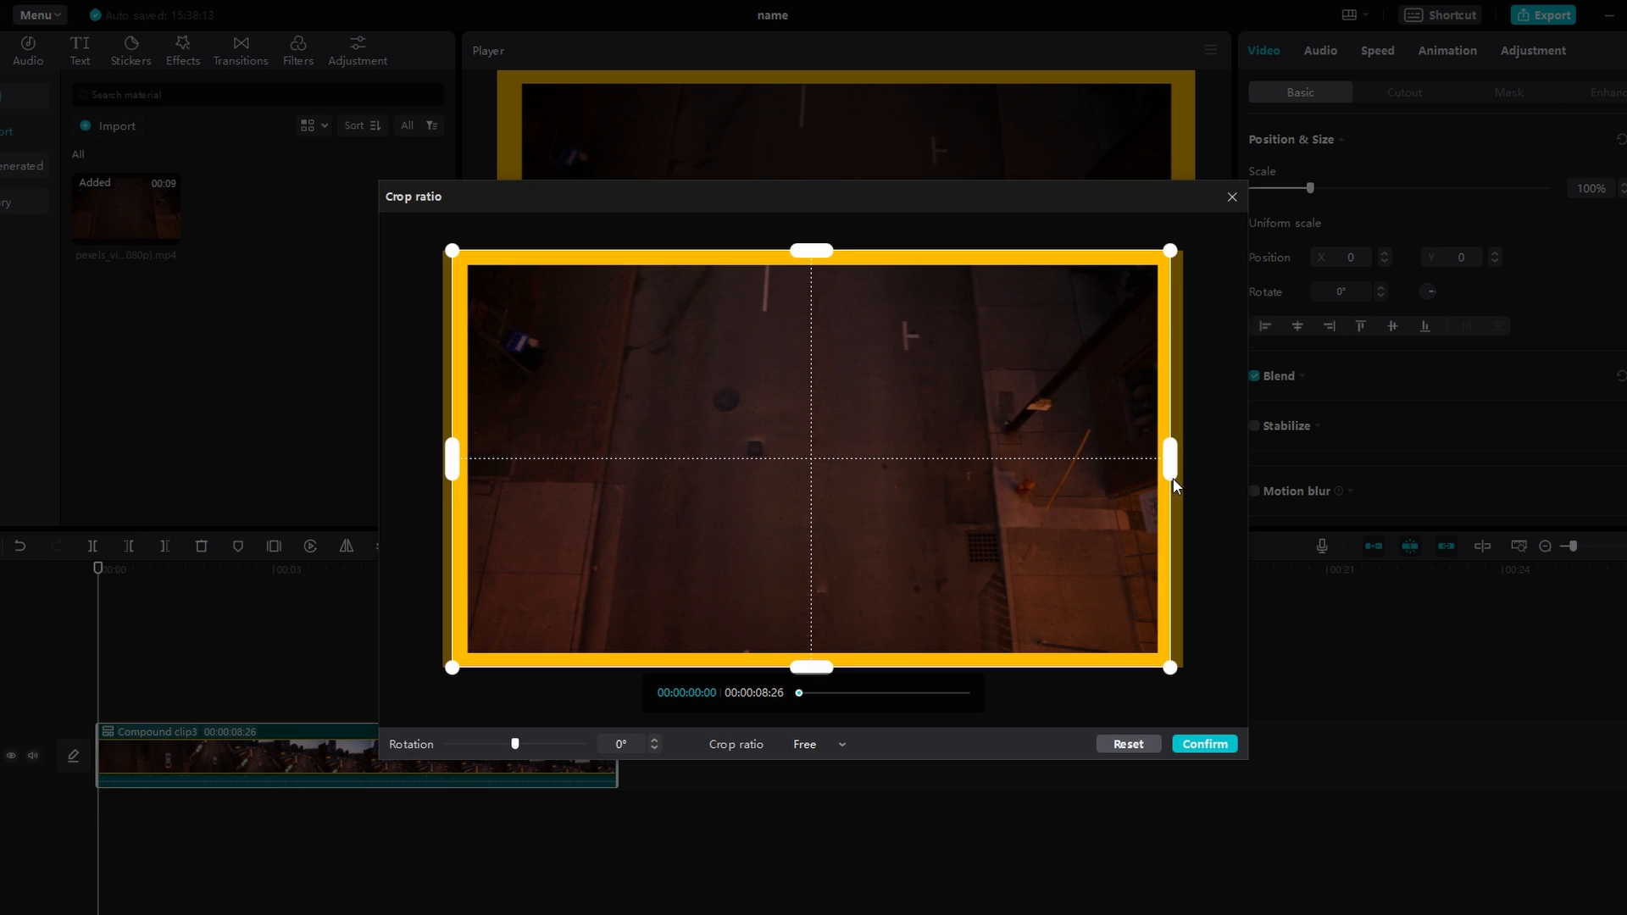
{"action": "mouse_move", "coordinate": [454, 464]}
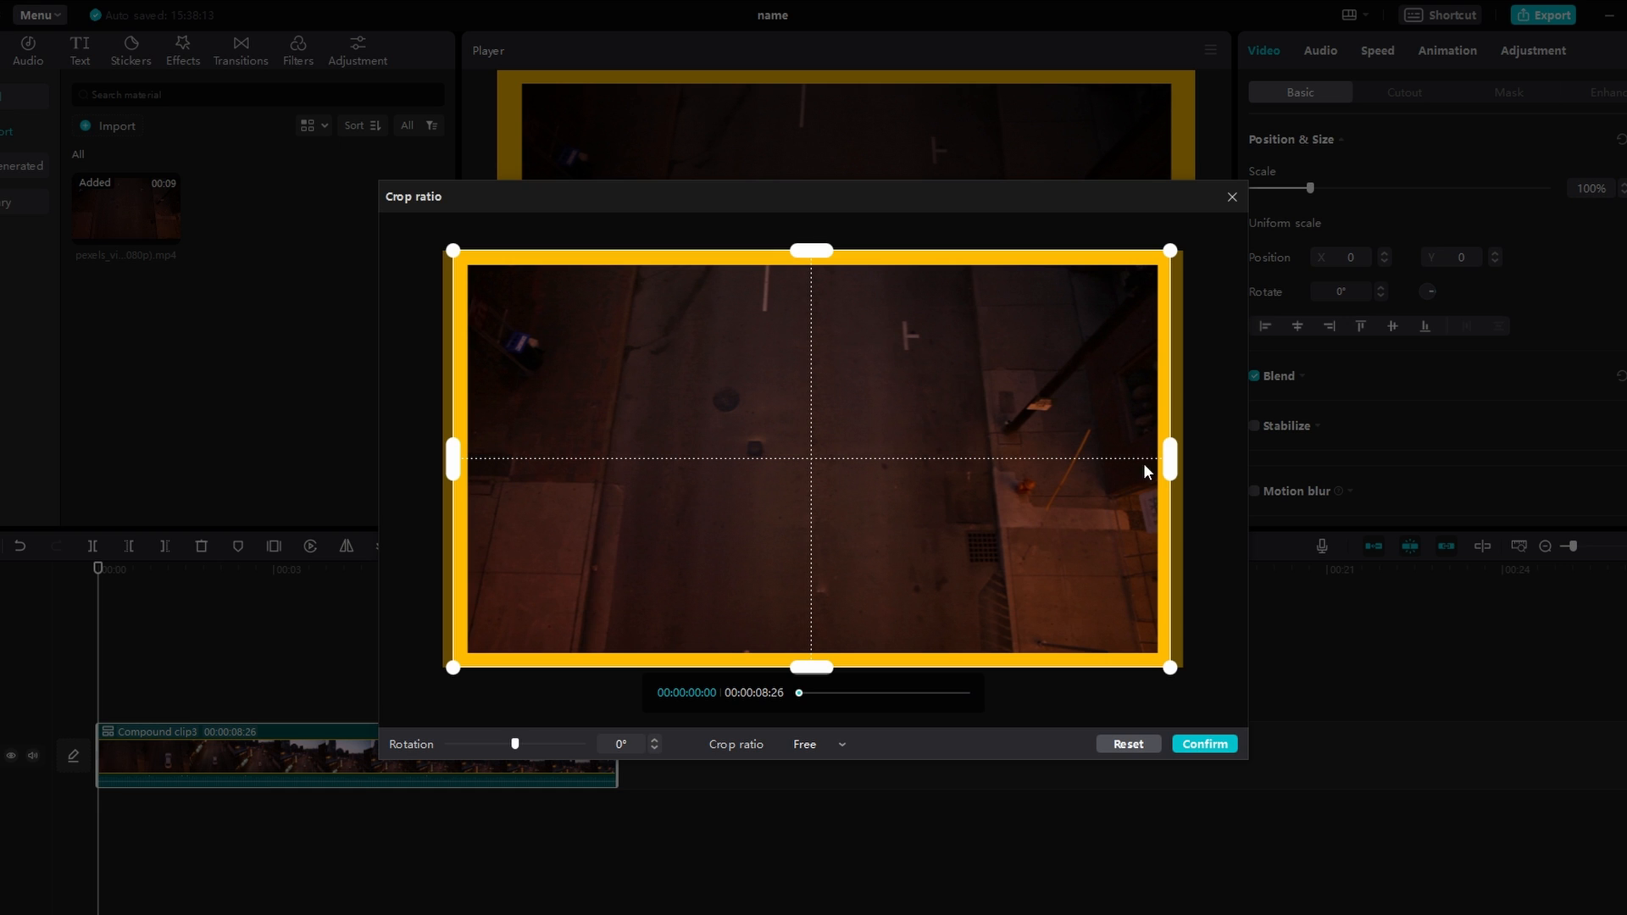
{"action": "mouse_move", "coordinate": [1171, 478]}
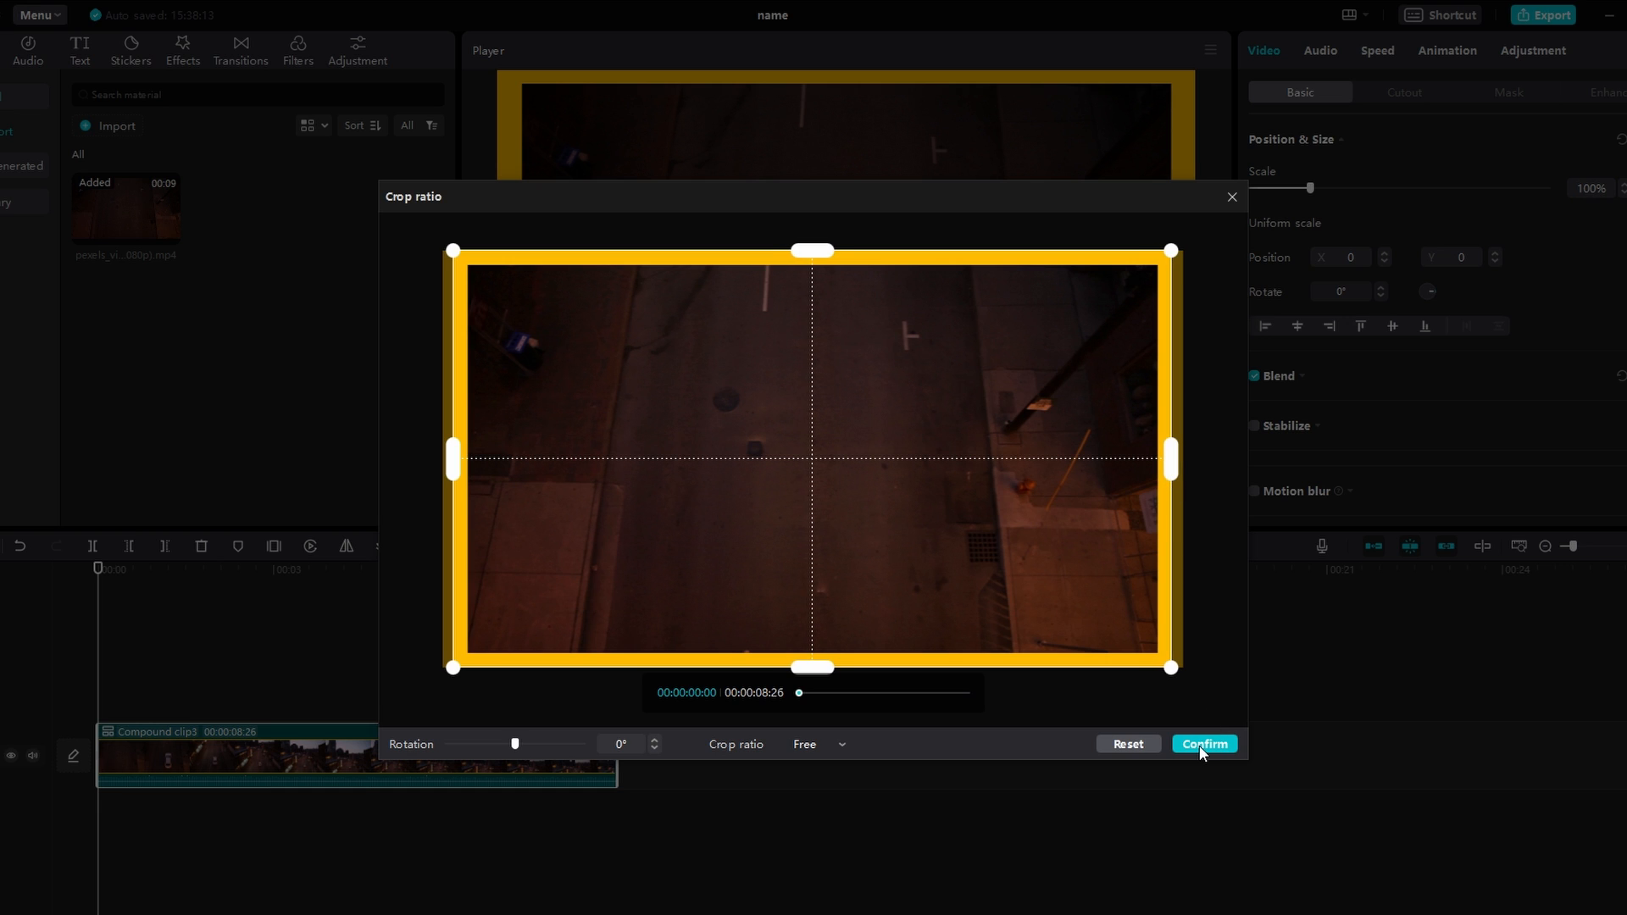
{"action": "left_click", "coordinate": [1203, 745]}
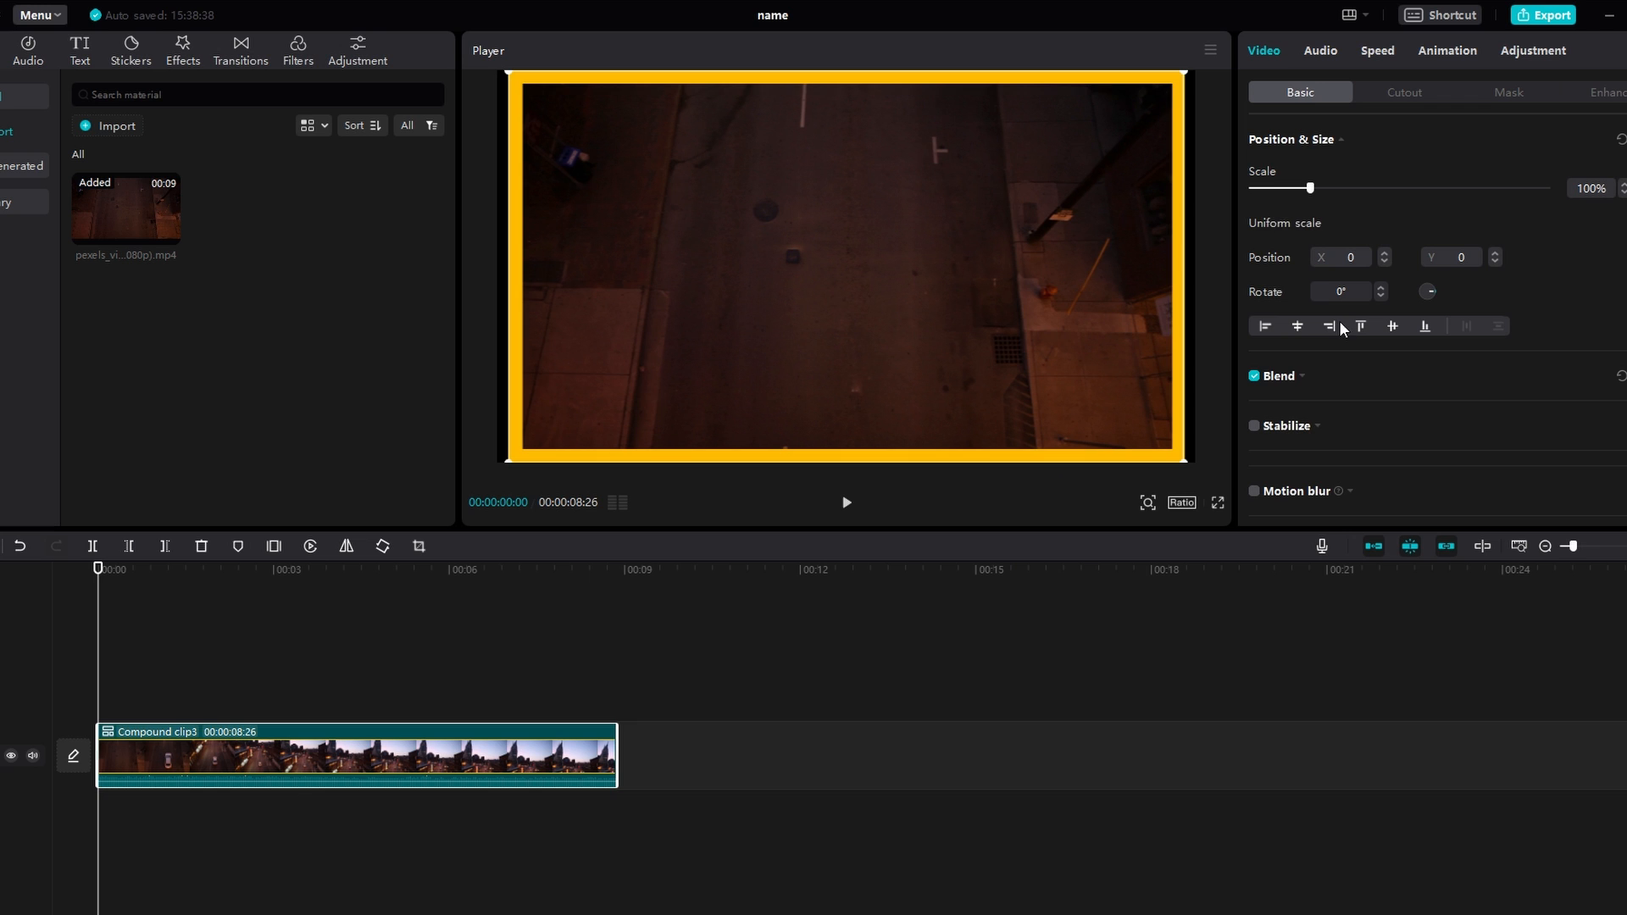
- Reduce the framed compound clip's Scale to 66%
{"action": "left_click_drag", "start_coordinate": [1178, 456], "coordinate": [1071, 397]}
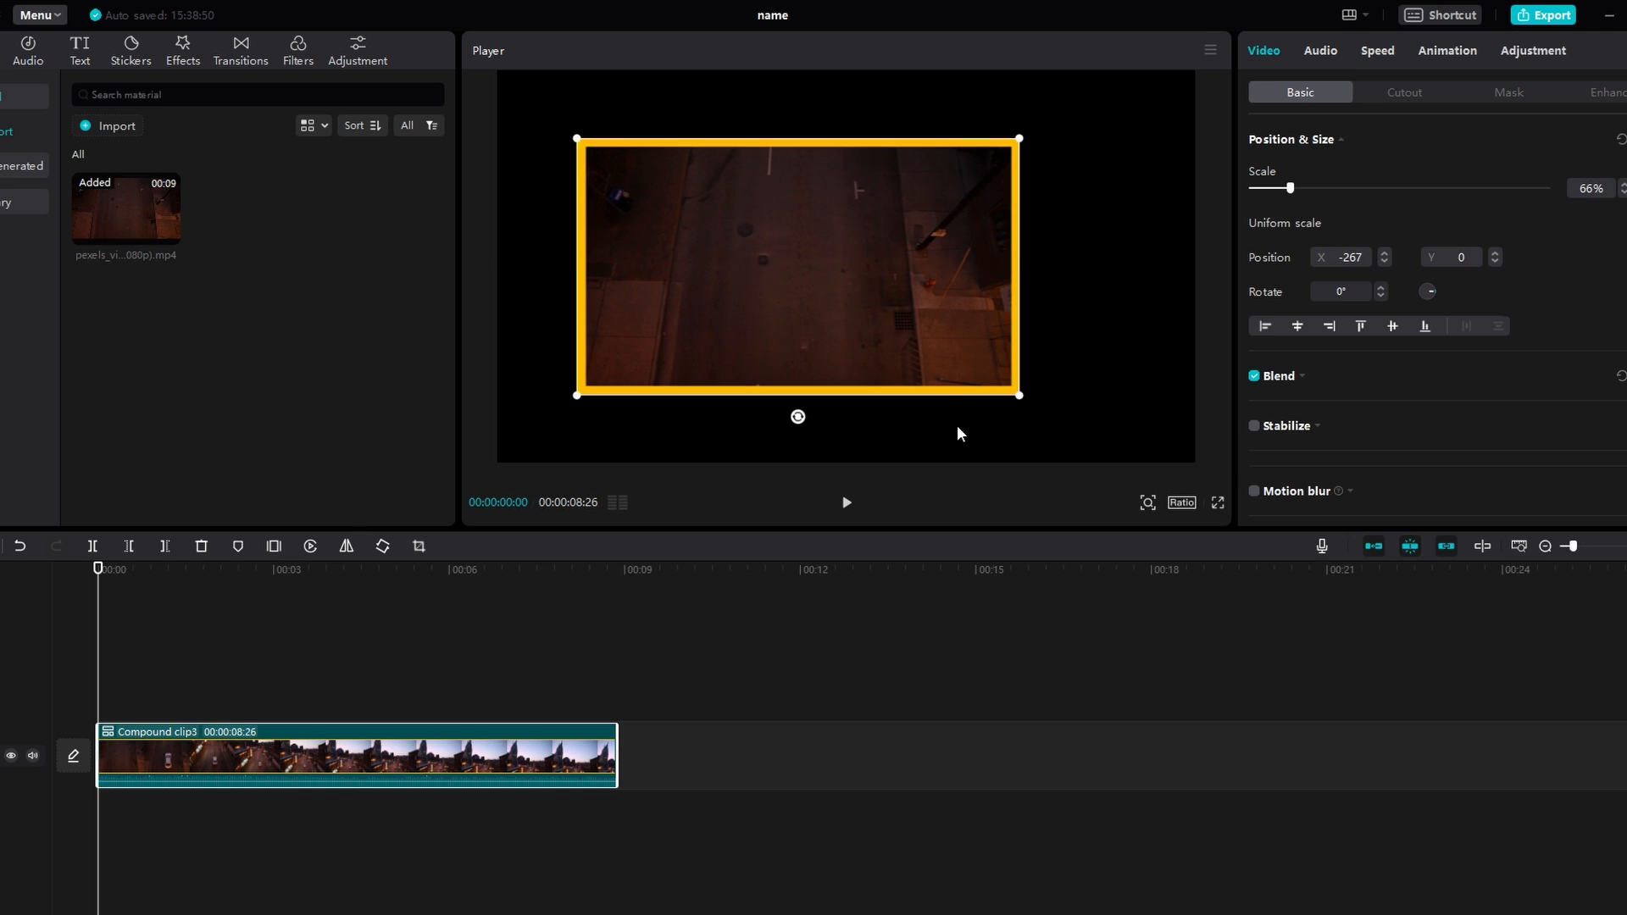
{"action": "mouse_move", "coordinate": [915, 336]}
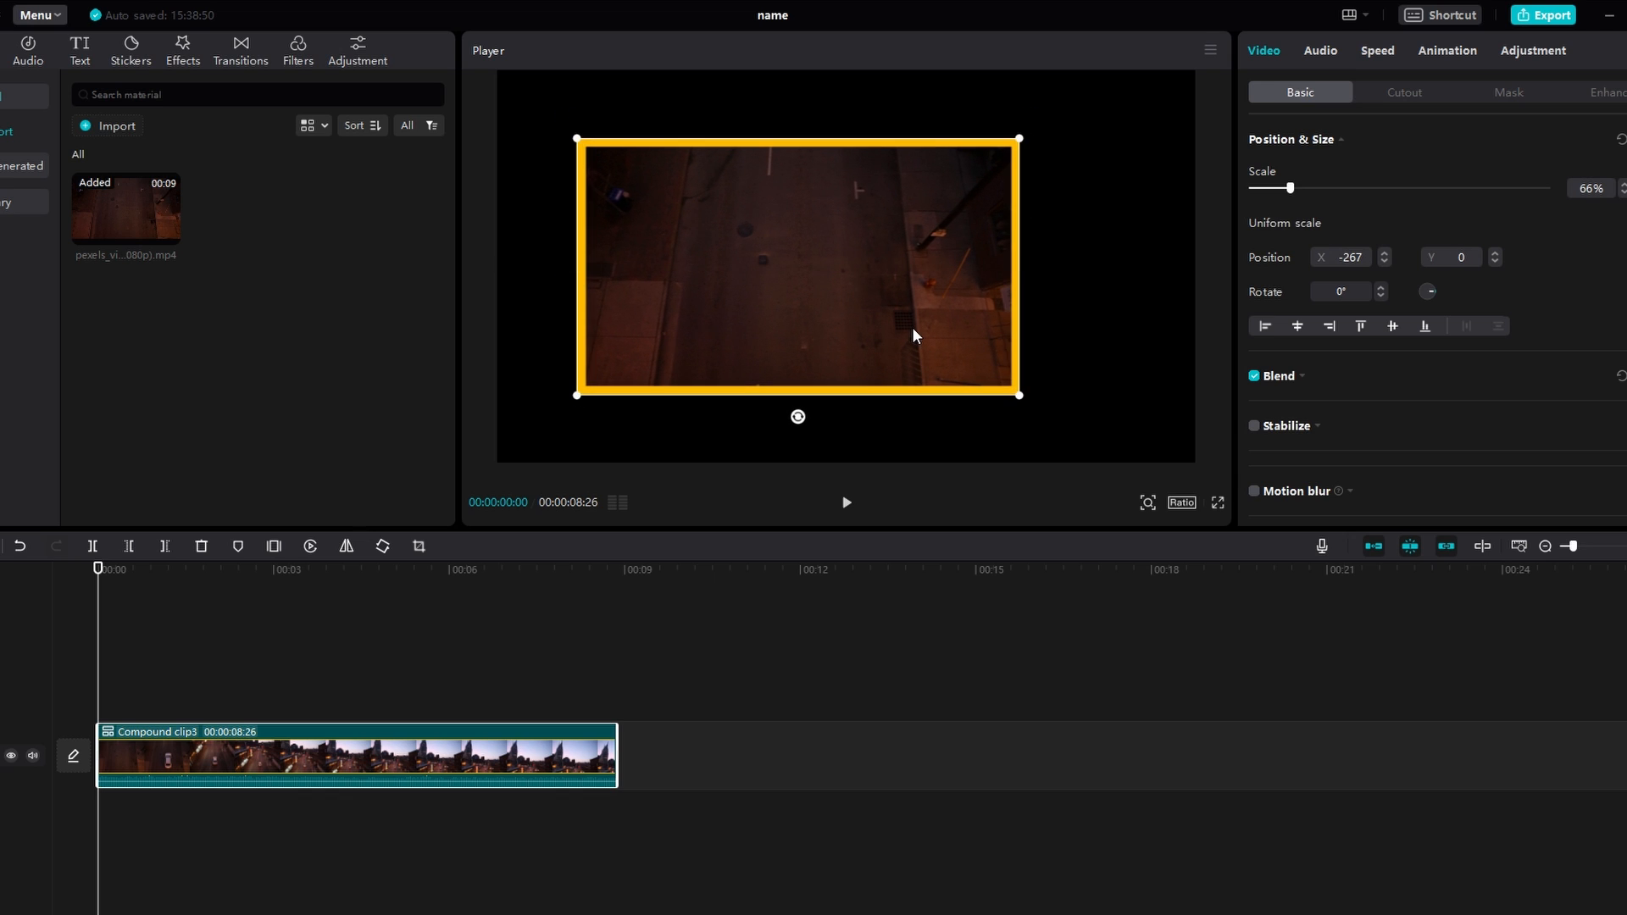